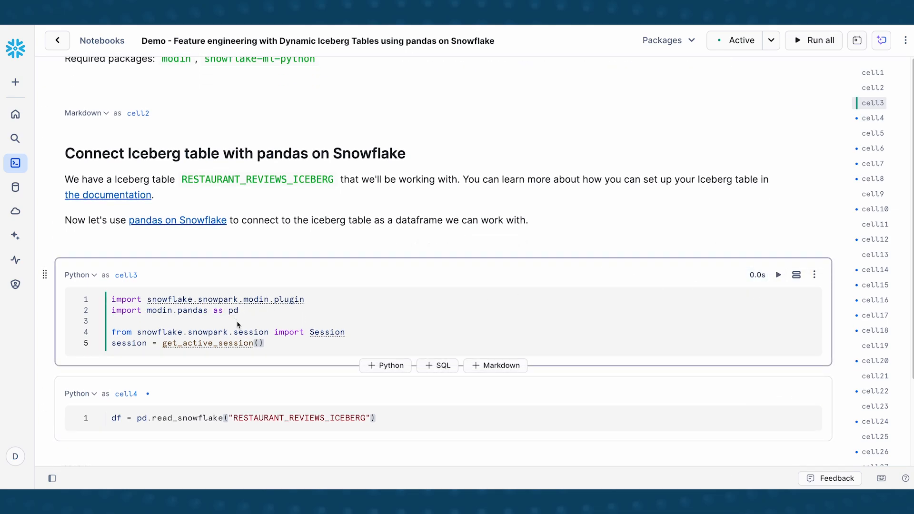
pyautogui.moveTo(281, 325)
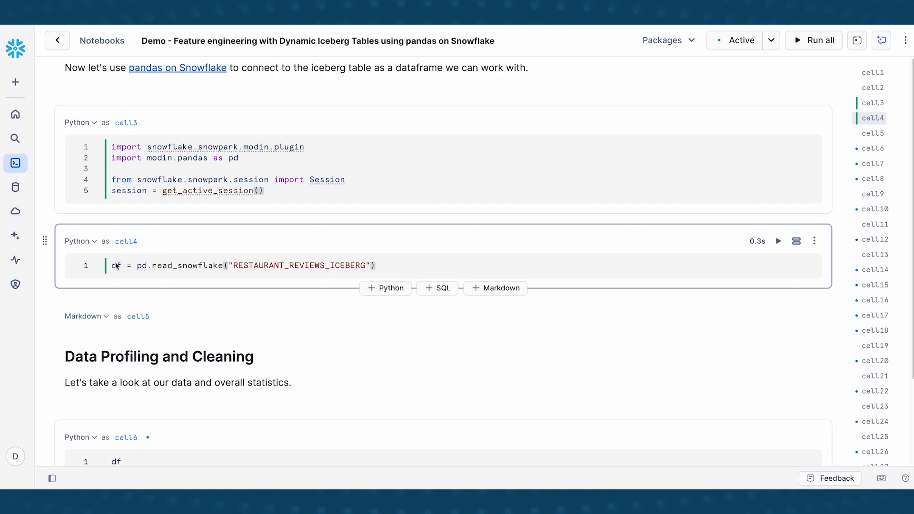
pyautogui.moveTo(137, 279)
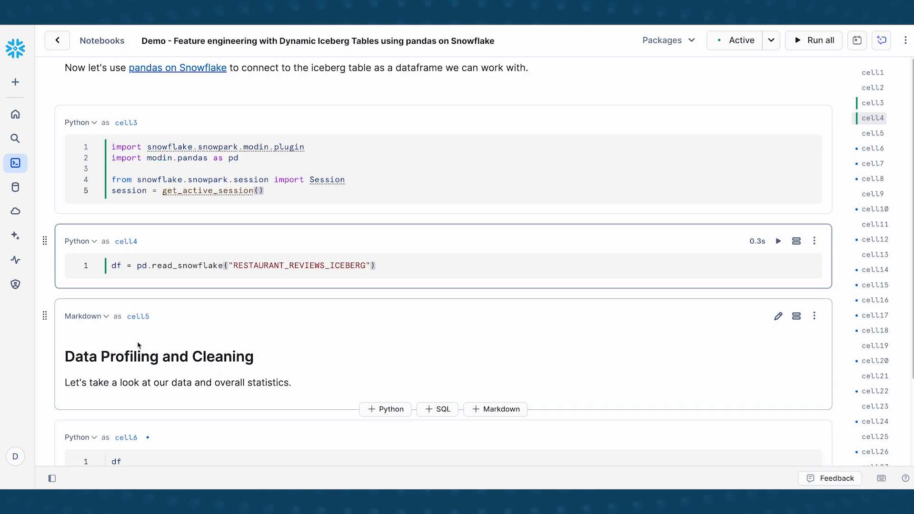
# Scroll past the RESTAURANT_REVIEWS_ICEBERG load cell to the Data Profiling section
pyautogui.scroll(-3)
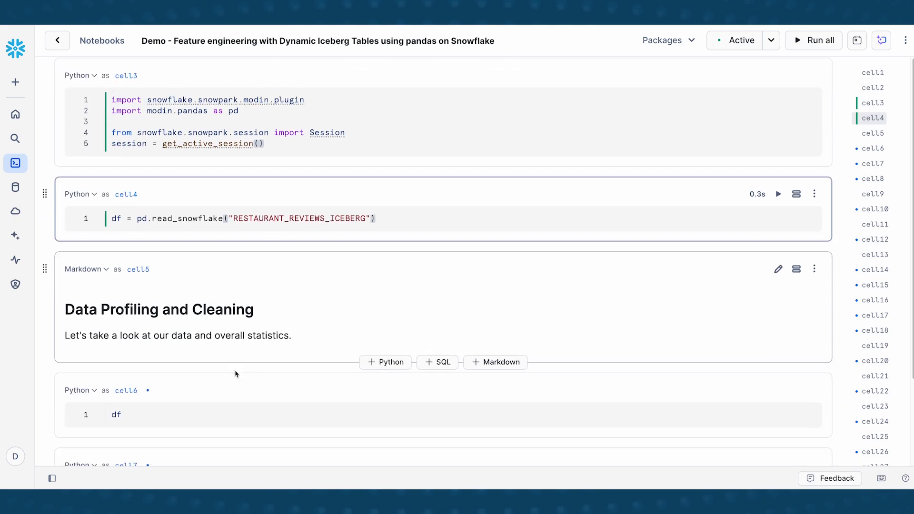
# Scroll the df output grid down and right to inspect review text, cities, dates and truck brands
pyautogui.scroll(-3)
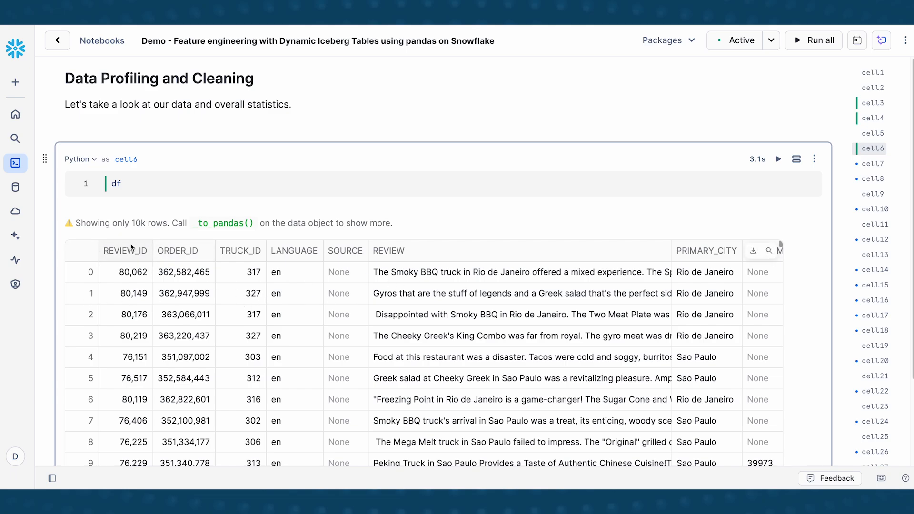
pyautogui.scroll(-3)
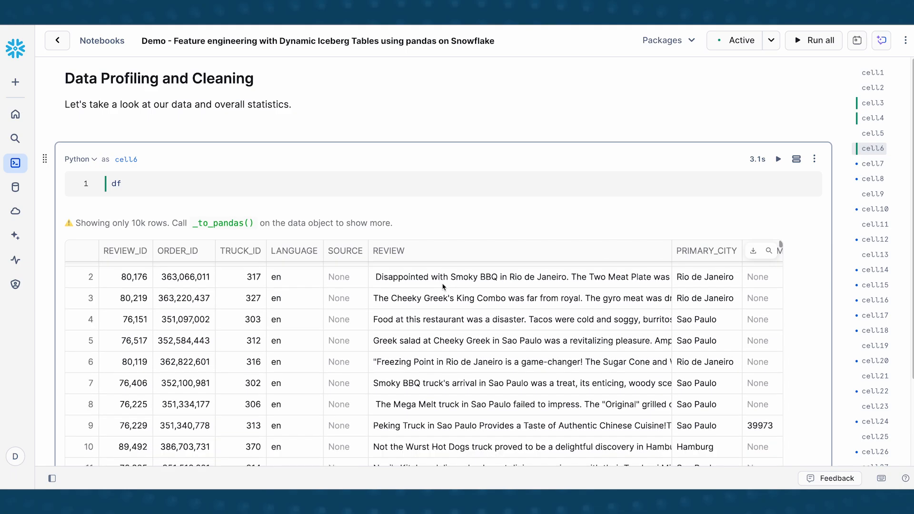
pyautogui.scroll(-3)
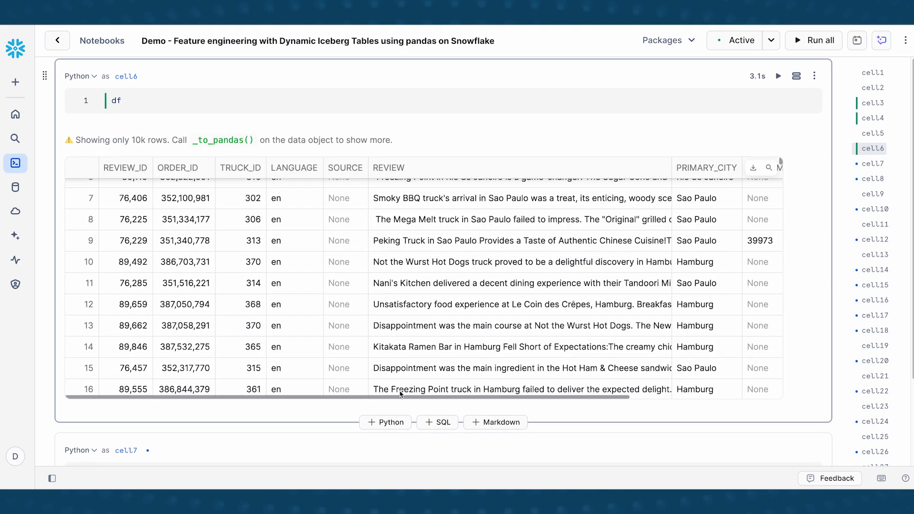
pyautogui.hscroll(3)
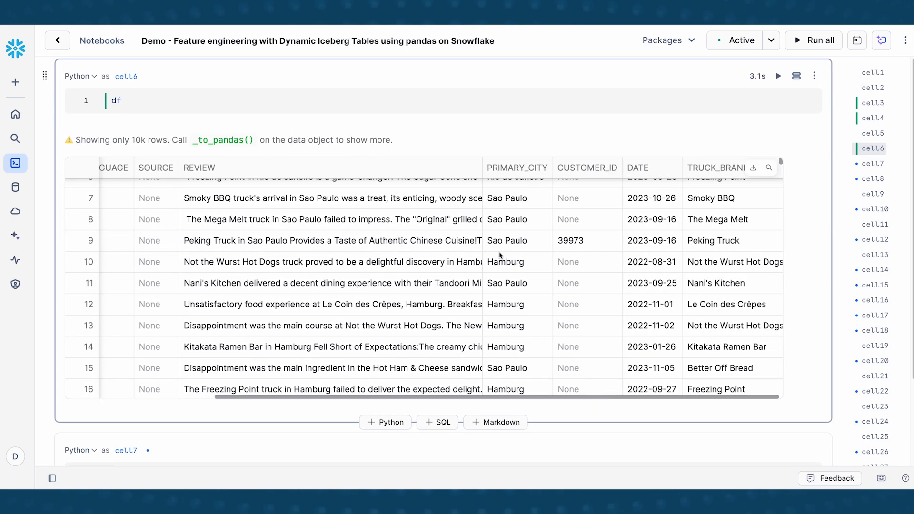
pyautogui.moveTo(520, 267)
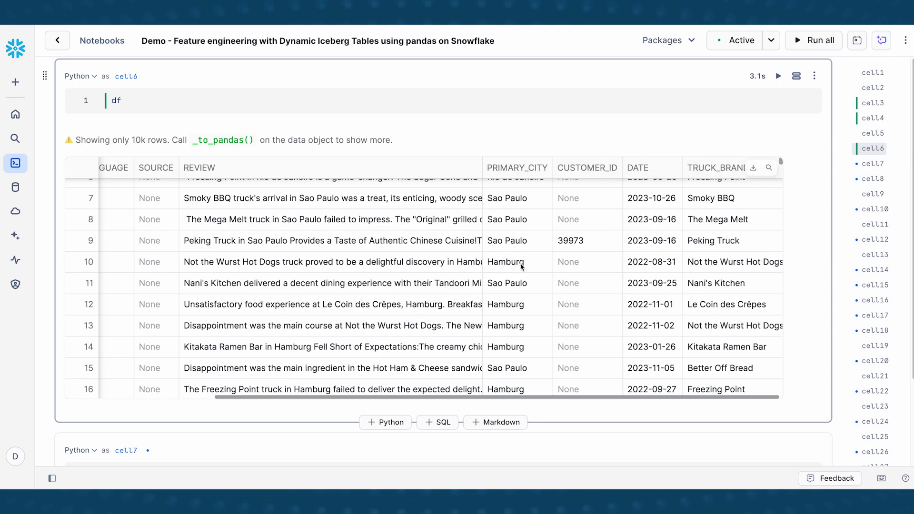
pyautogui.moveTo(630, 266)
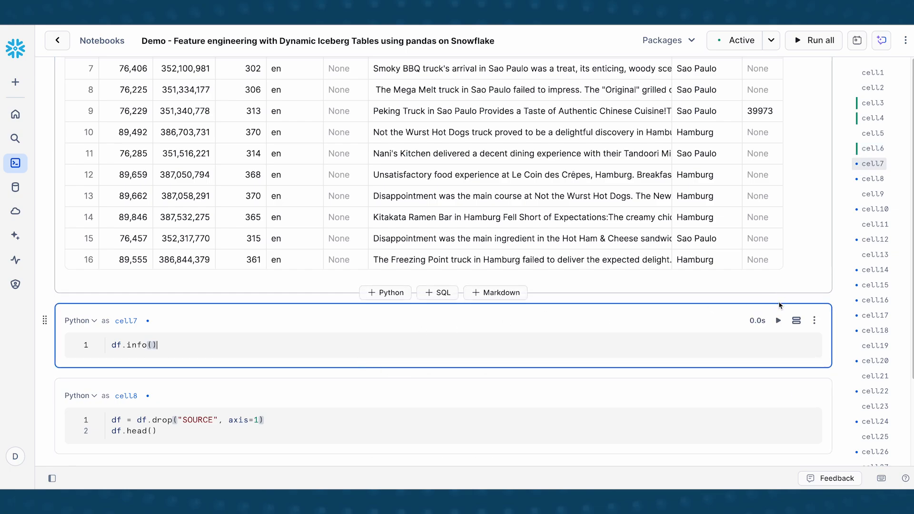
pyautogui.moveTo(777, 320)
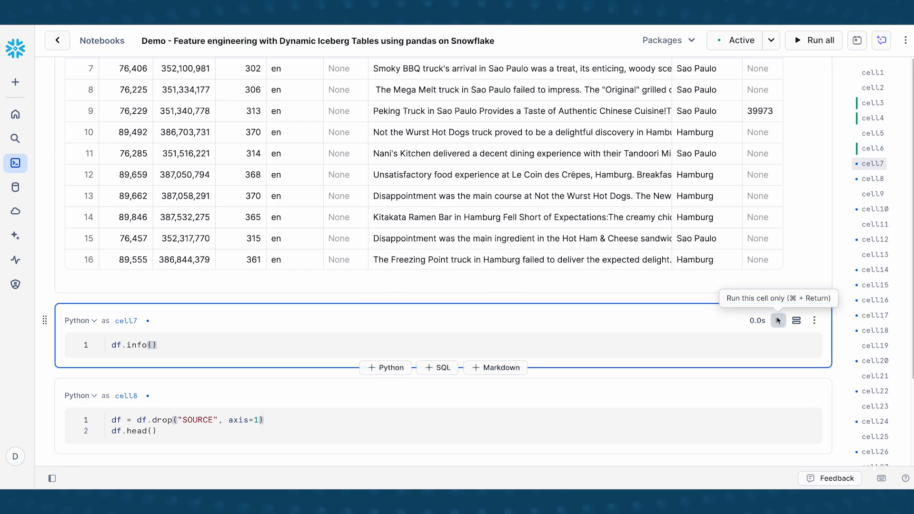
# Run df.info() and highlight the SOURCE row showing zero non-null values
pyautogui.click(777, 320)
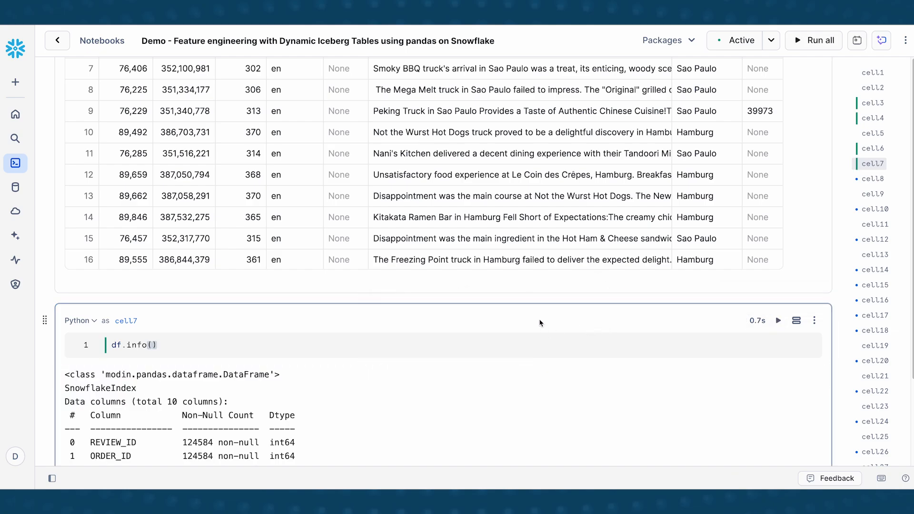
pyautogui.scroll(-3)
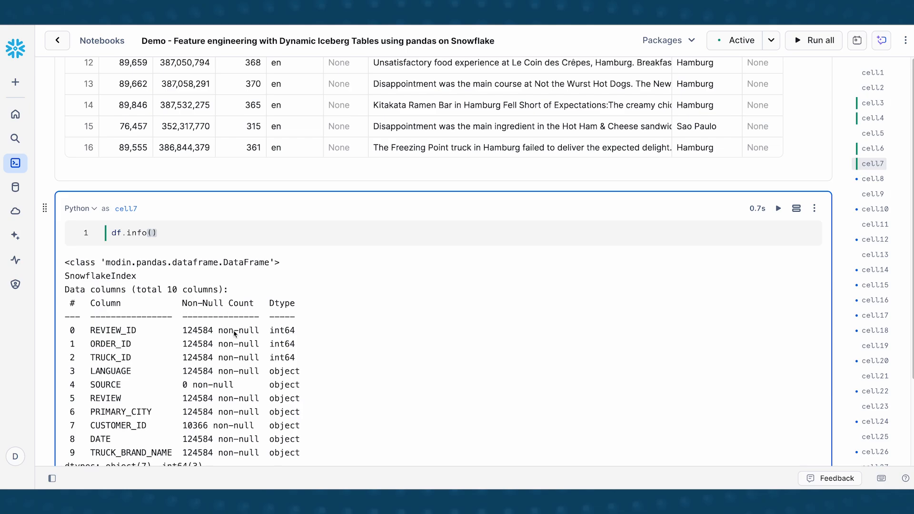
pyautogui.moveTo(185, 436)
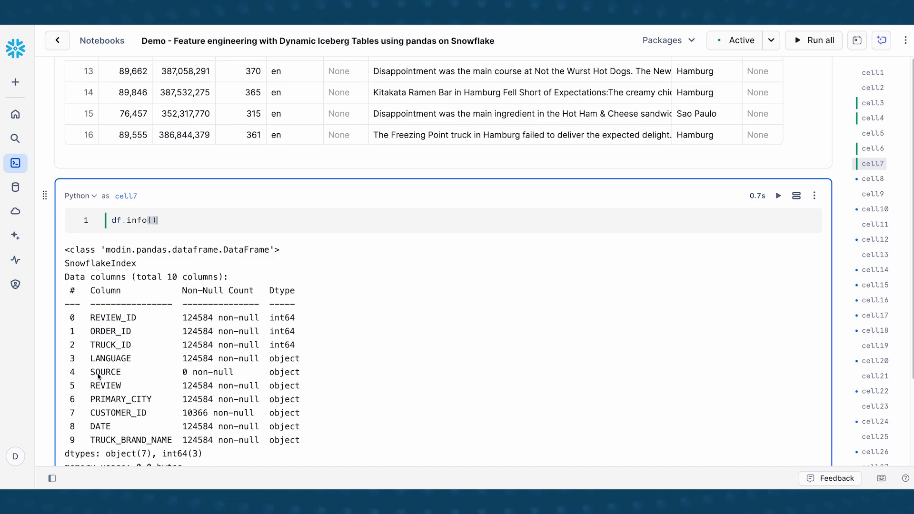
pyautogui.moveTo(90, 412); pyautogui.dragTo(253, 412)
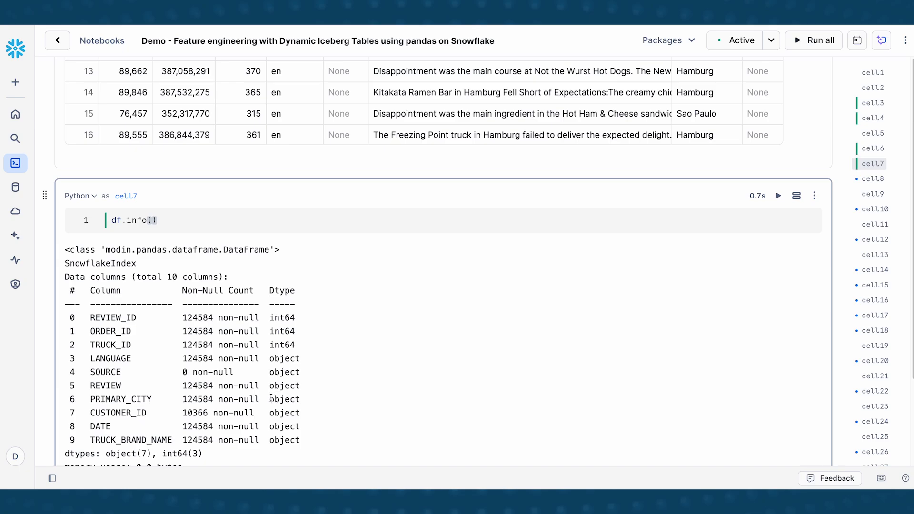
# Scroll down toward the cell that drops SOURCE and previews the rows
pyautogui.scroll(-3)
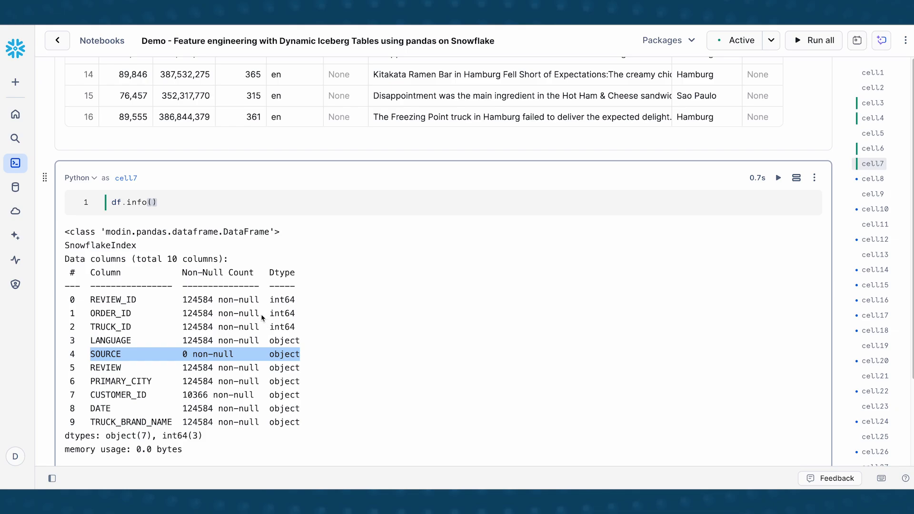
pyautogui.moveTo(268, 327)
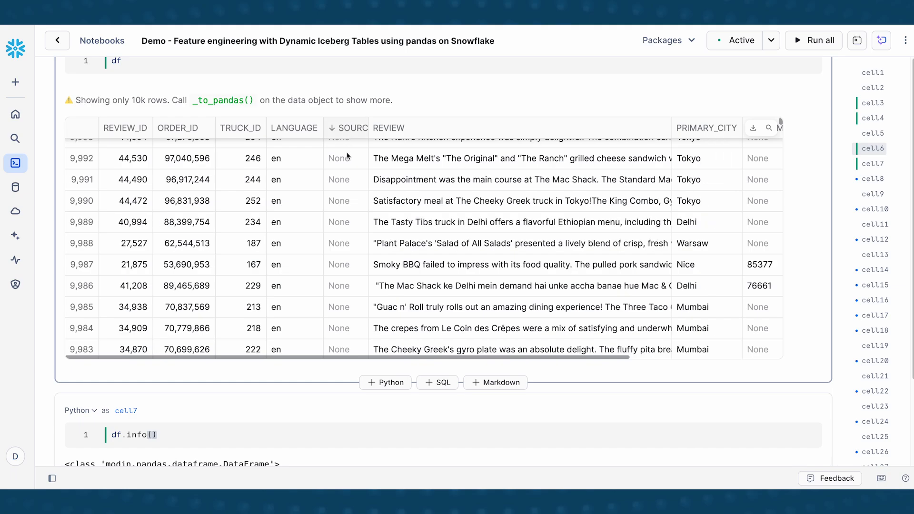
pyautogui.scroll(-3)
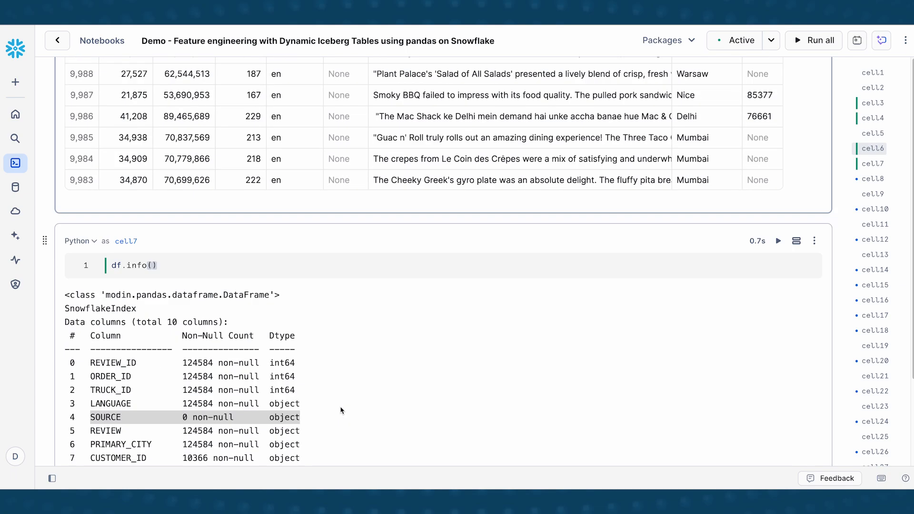
pyautogui.scroll(-3)
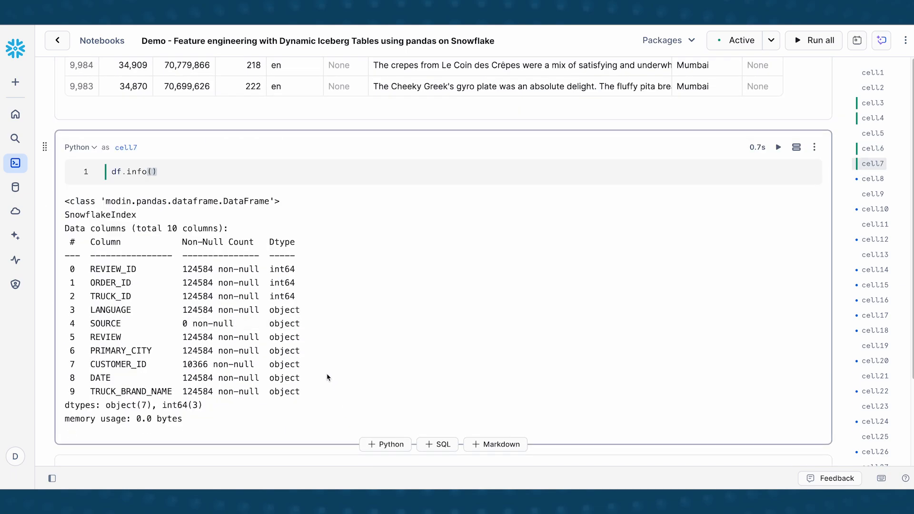
pyautogui.scroll(-3)
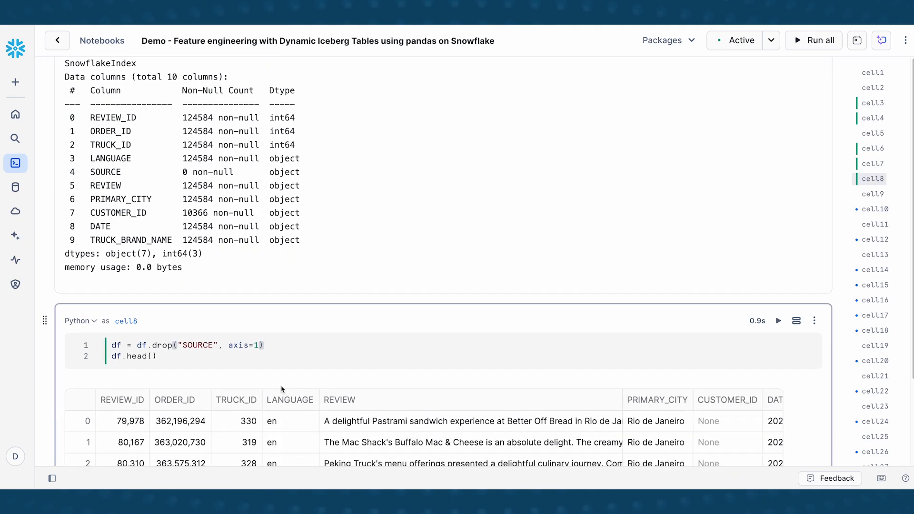
# Review the five-row head() output without SOURCE and select the PRIMARY_CITY column
pyautogui.scroll(-3)
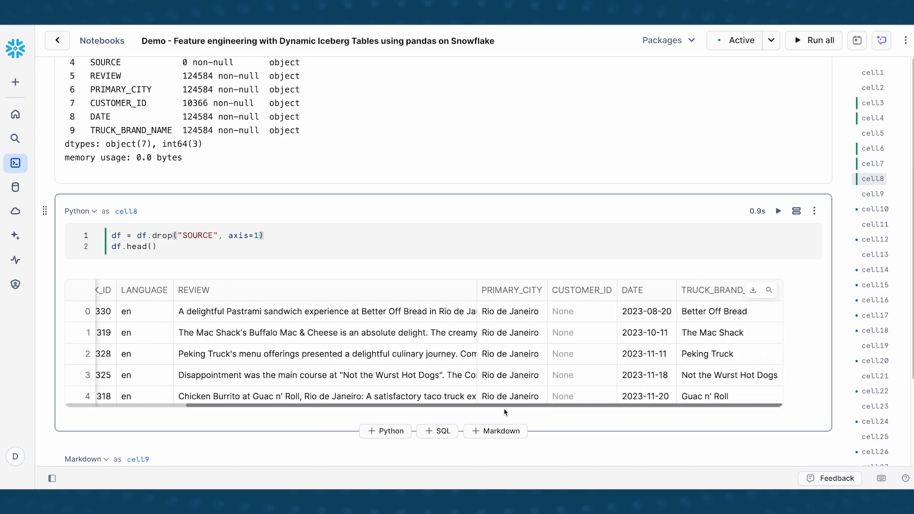
pyautogui.hscroll(-3)
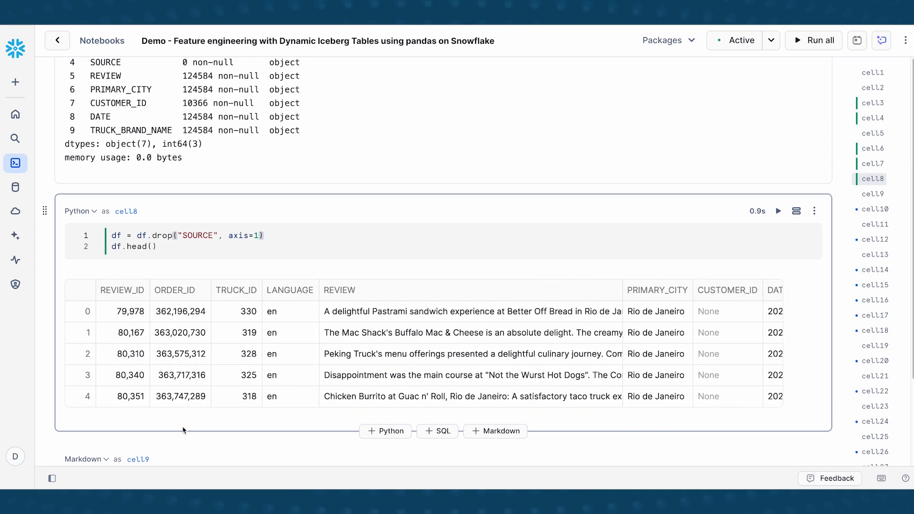
pyautogui.scroll(-3)
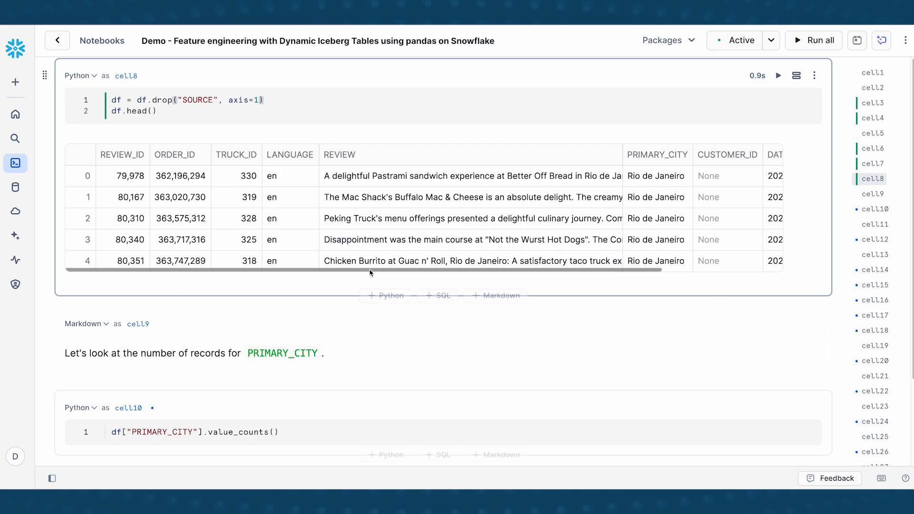
pyautogui.click(472, 261)
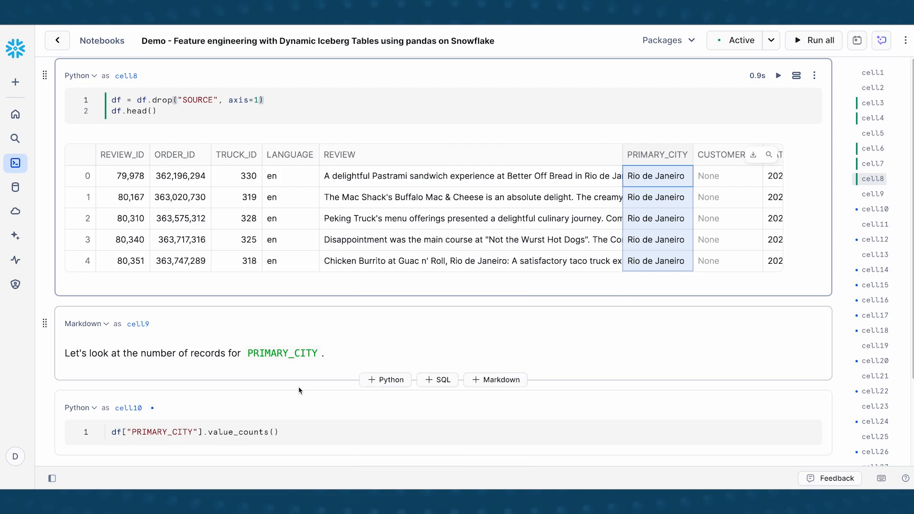
pyautogui.scroll(-3)
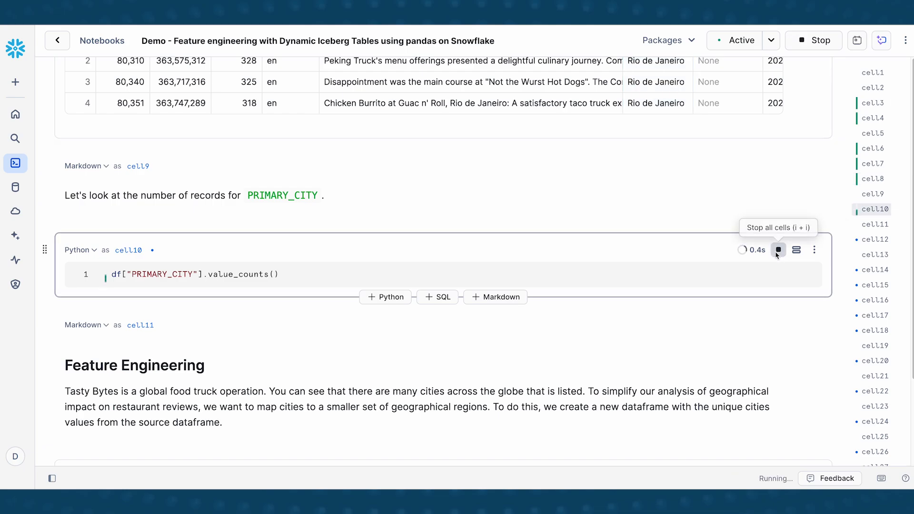
pyautogui.click(778, 249)
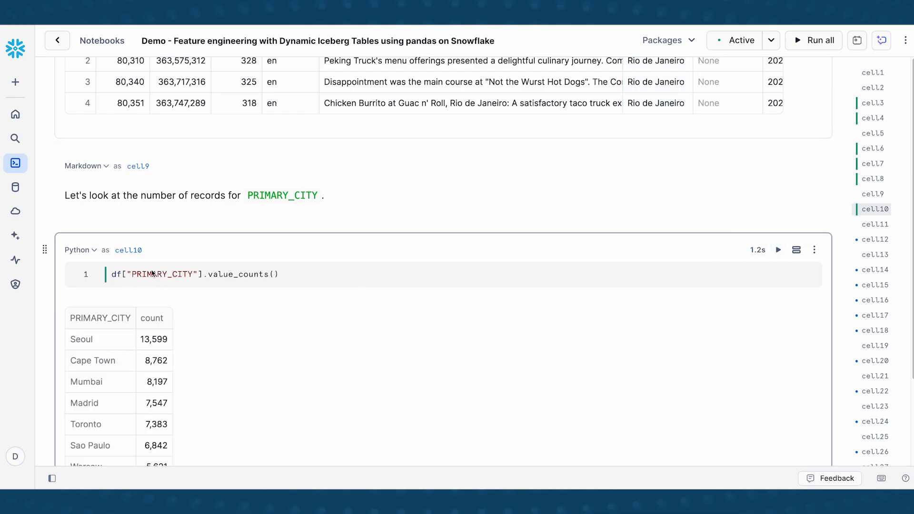
pyautogui.moveTo(249, 391)
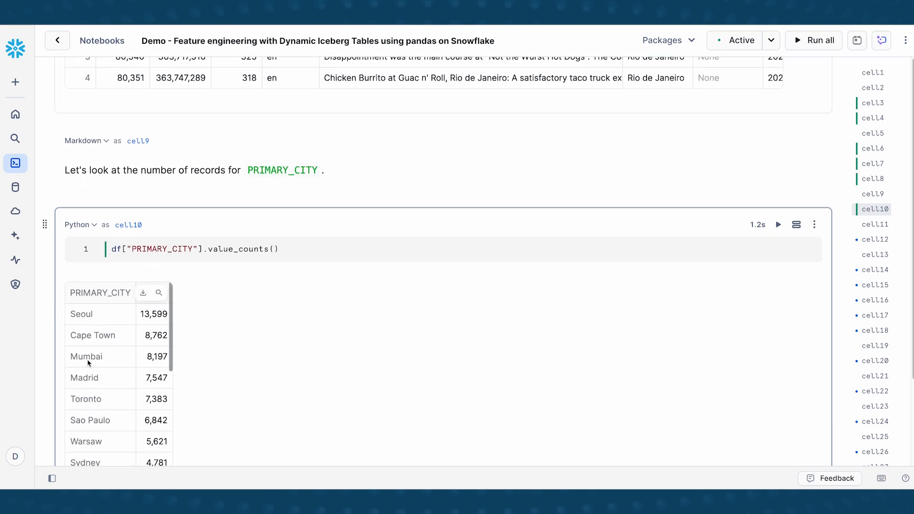
pyautogui.scroll(-3)
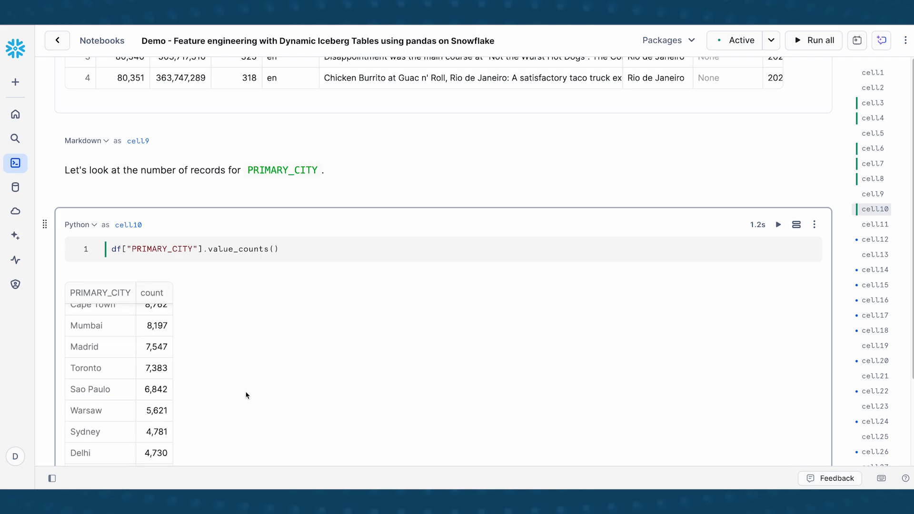
pyautogui.scroll(-3)
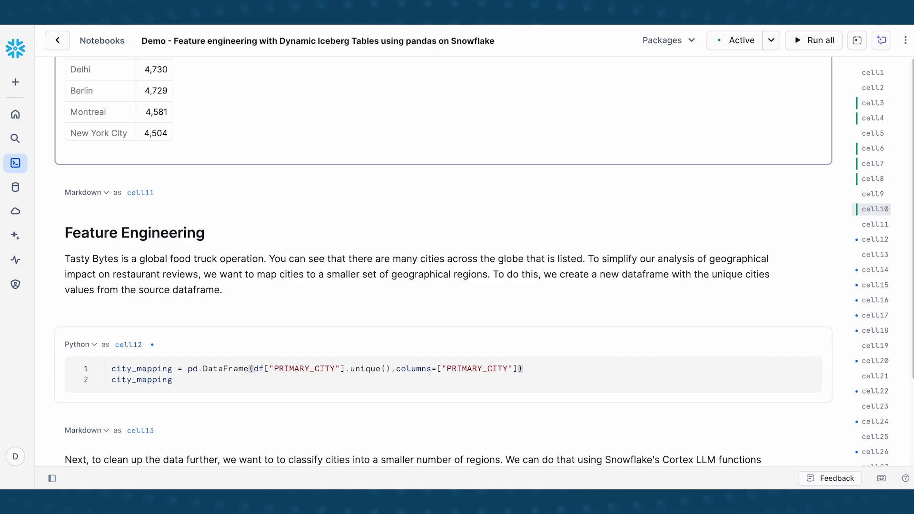
# Run cell12 to create city_mapping from unique PRIMARY_CITY values, starting with Rio de Janeiro
pyautogui.scroll(-3)
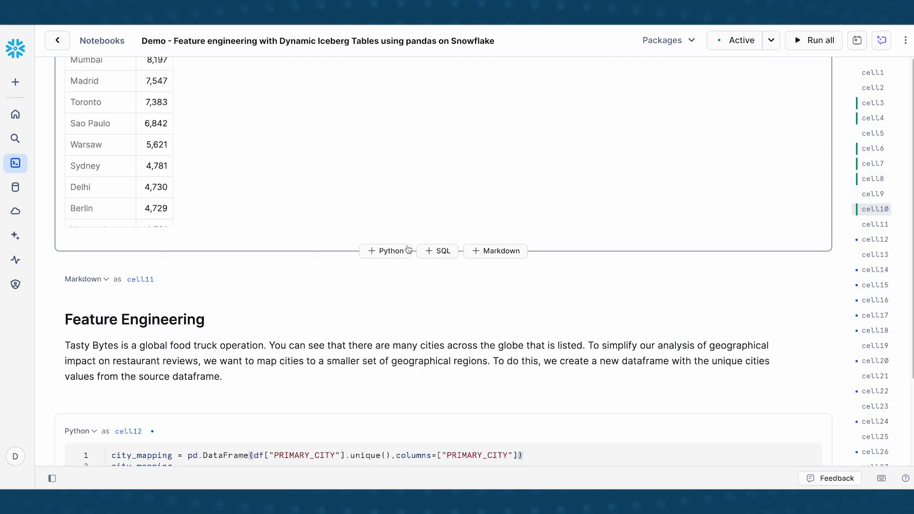
pyautogui.scroll(-3)
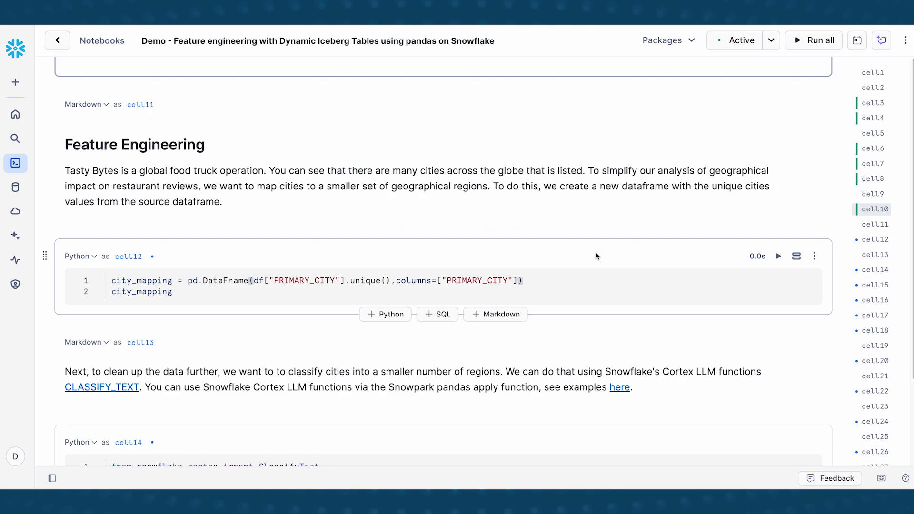
pyautogui.moveTo(778, 256)
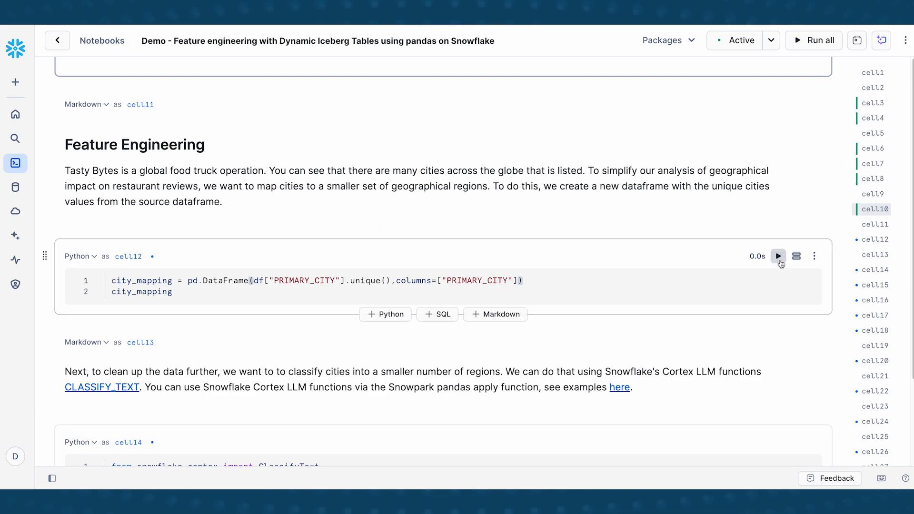
pyautogui.click(778, 256)
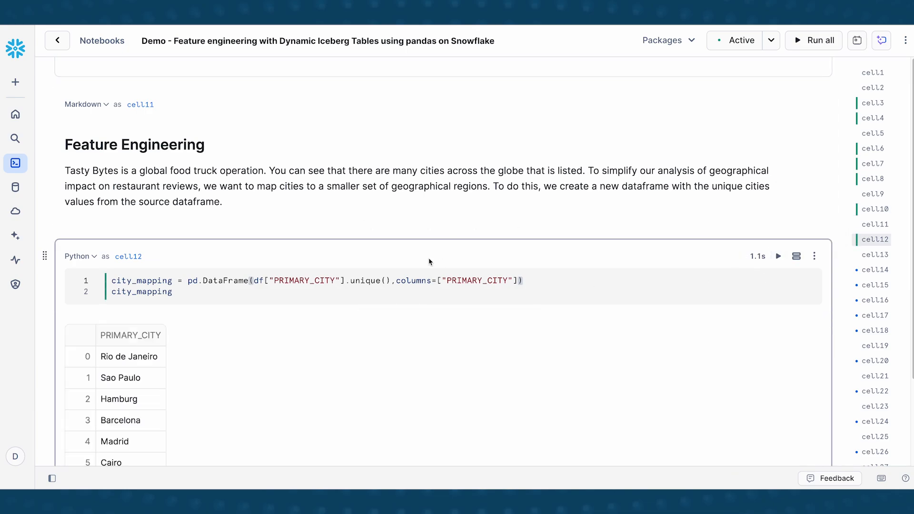
pyautogui.scroll(-3)
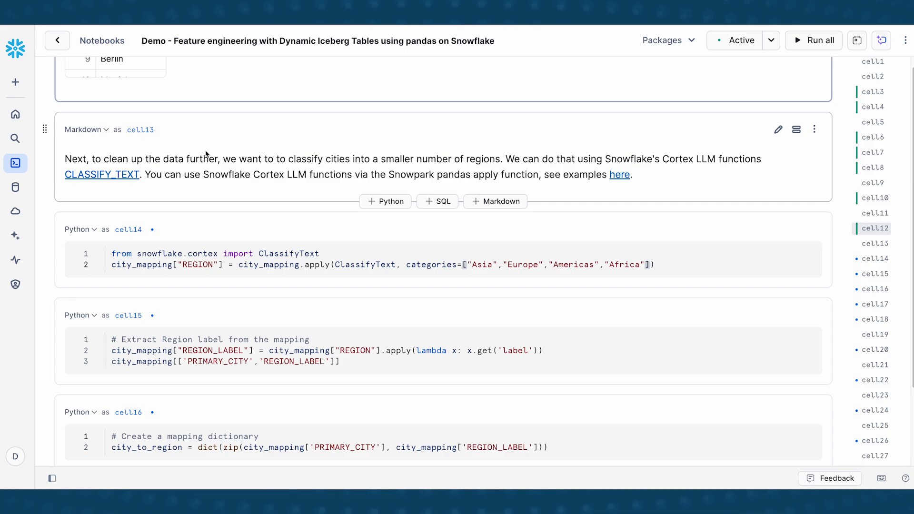
pyautogui.moveTo(389, 267)
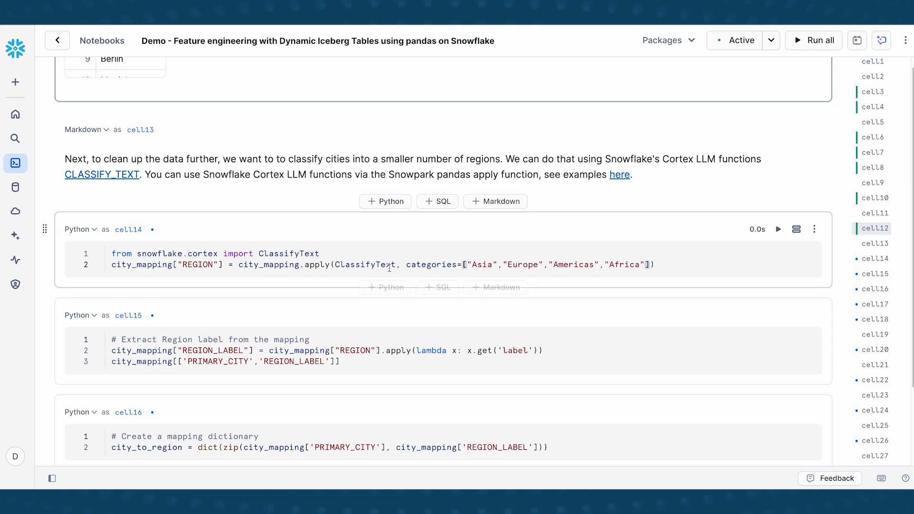
pyautogui.moveTo(431, 225)
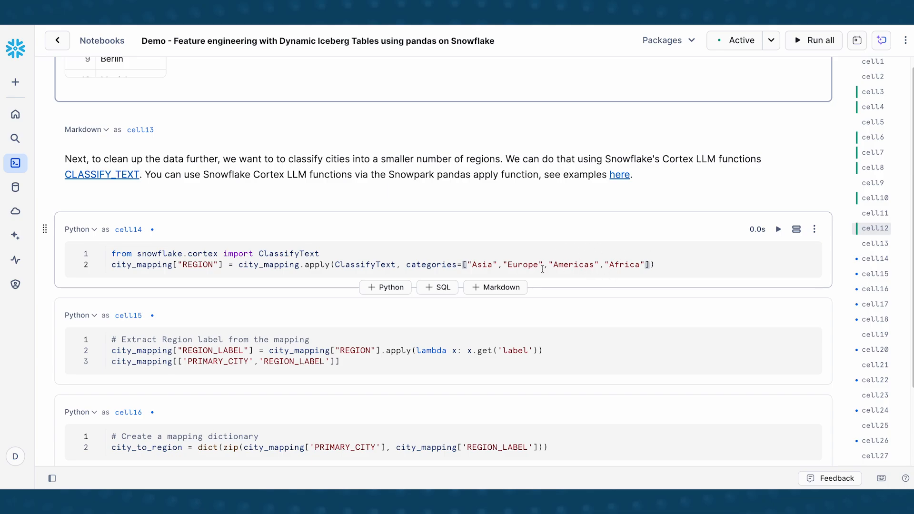
pyautogui.moveTo(408, 264)
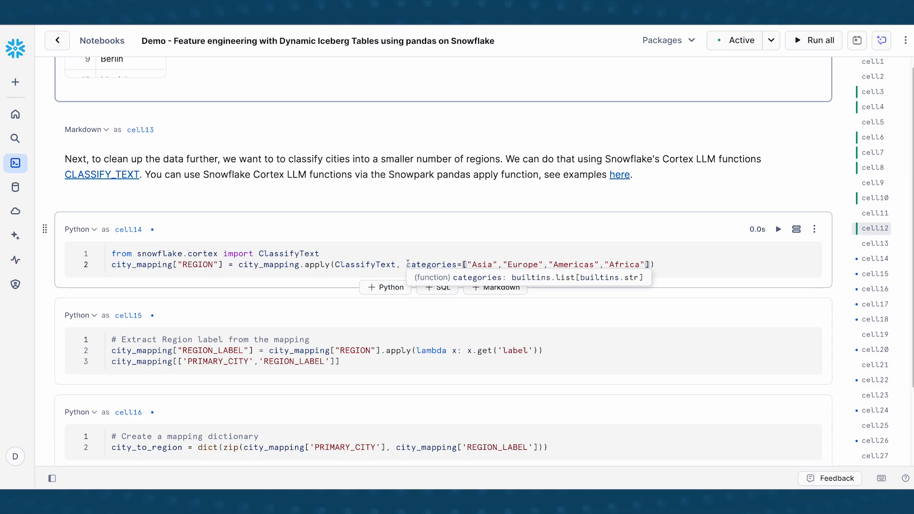
pyautogui.moveTo(591, 263)
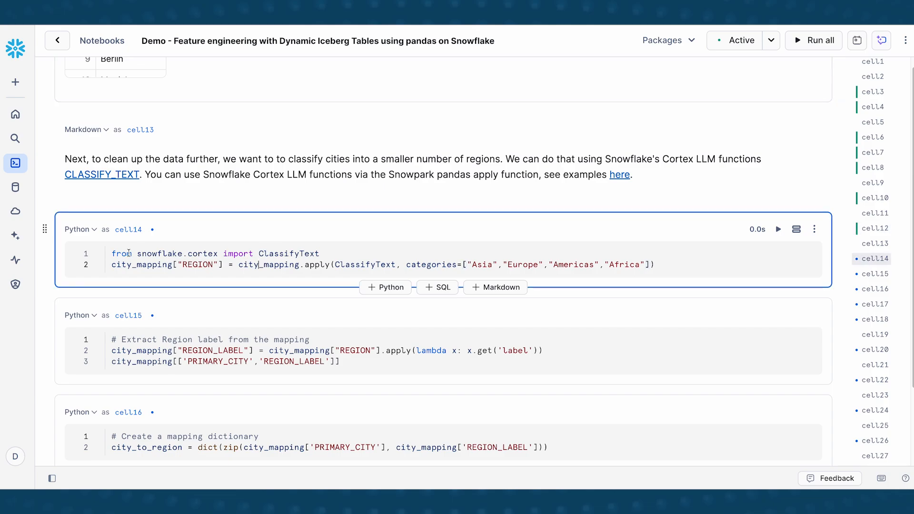
# Review the ClassifyText call and its Asia, Europe, Americas, Africa categories in cell14
pyautogui.moveTo(136, 253); pyautogui.dragTo(270, 253)
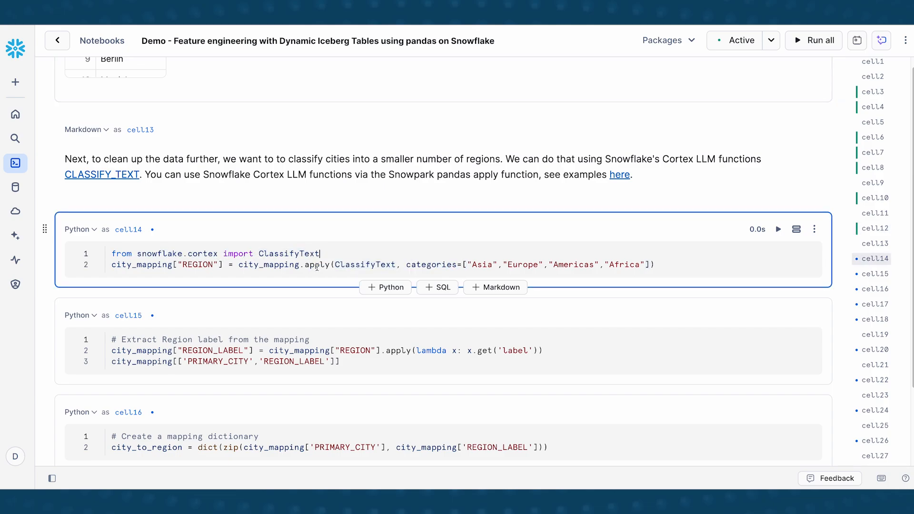
pyautogui.moveTo(269, 264)
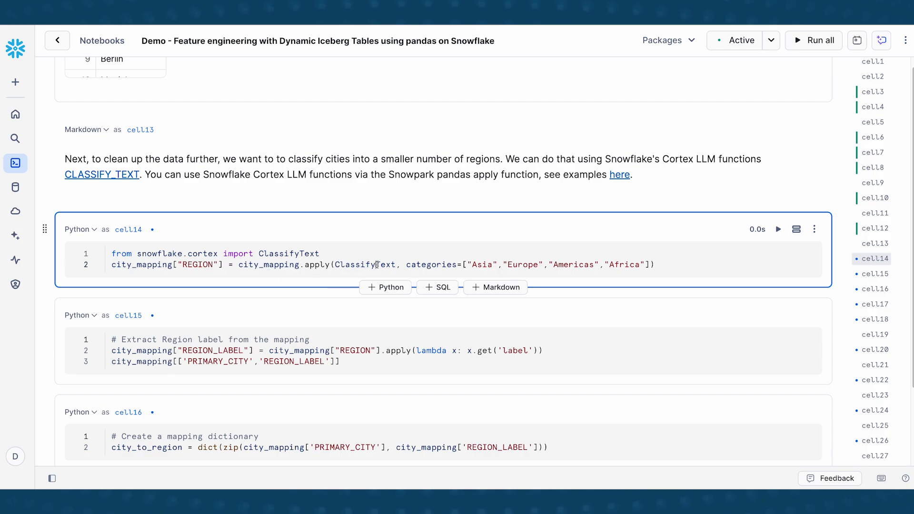
pyautogui.moveTo(406, 264); pyautogui.dragTo(593, 264)
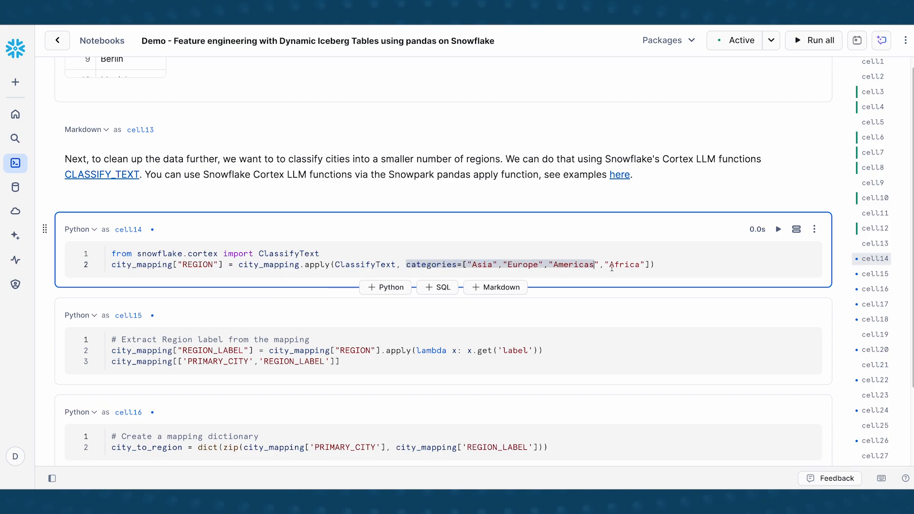
pyautogui.click(777, 229)
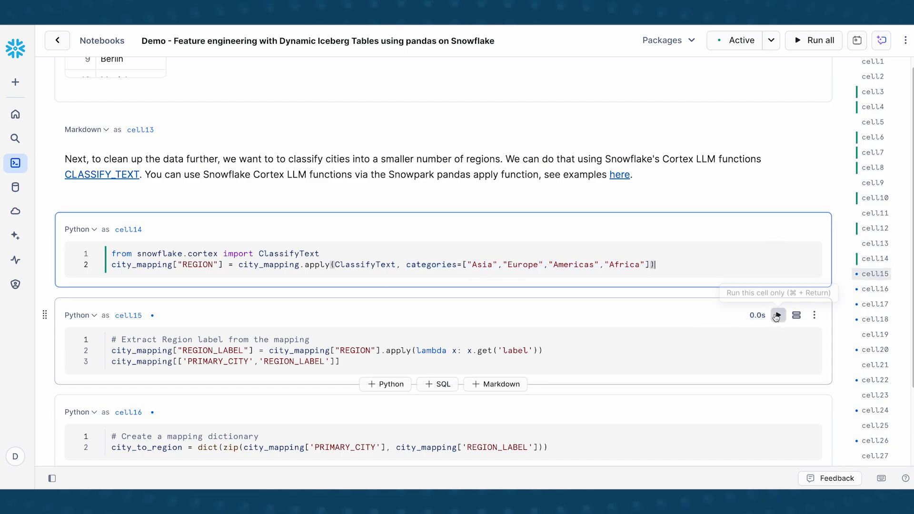
# Run cell15 and scroll through the PRIMARY_CITY / REGION_LABEL table
pyautogui.click(778, 315)
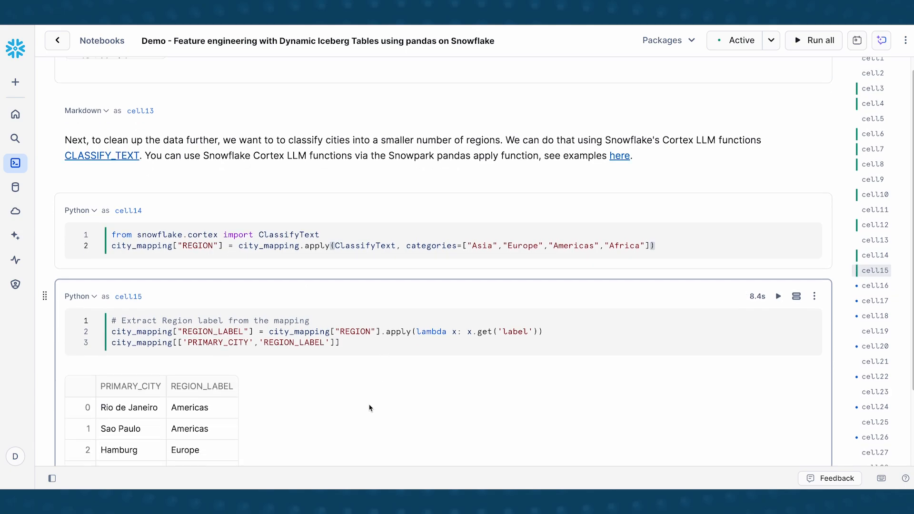
pyautogui.scroll(-3)
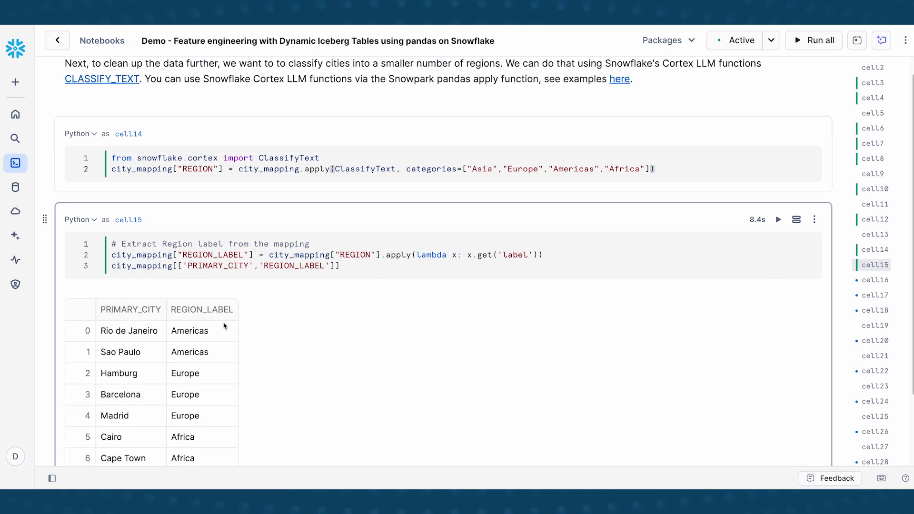
pyautogui.scroll(-3)
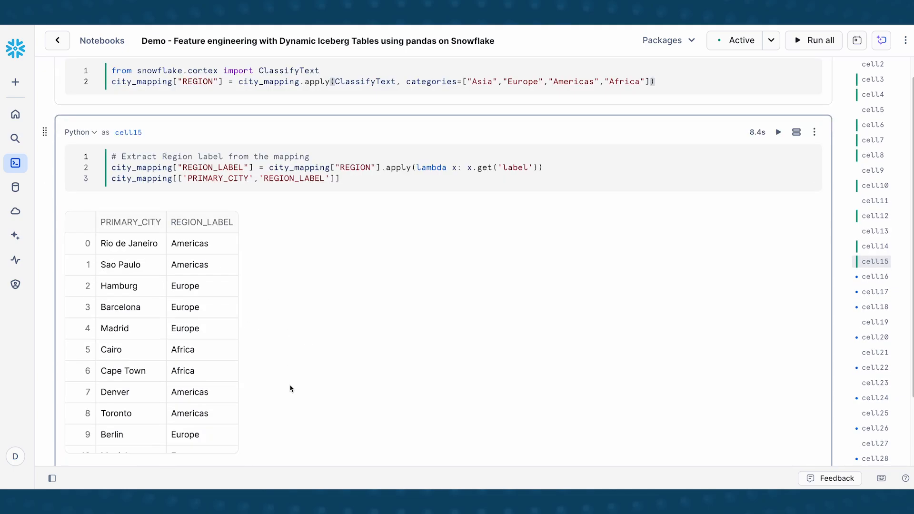
pyautogui.scroll(-3)
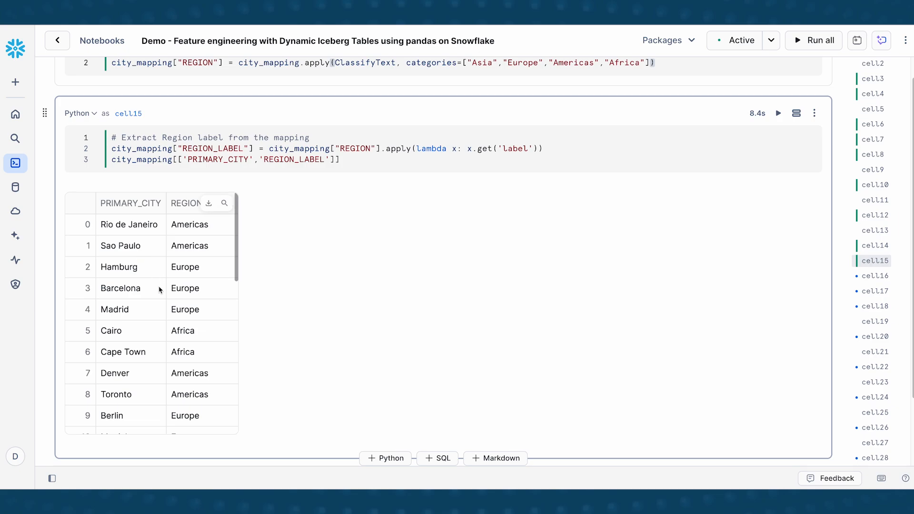
pyautogui.moveTo(117, 313)
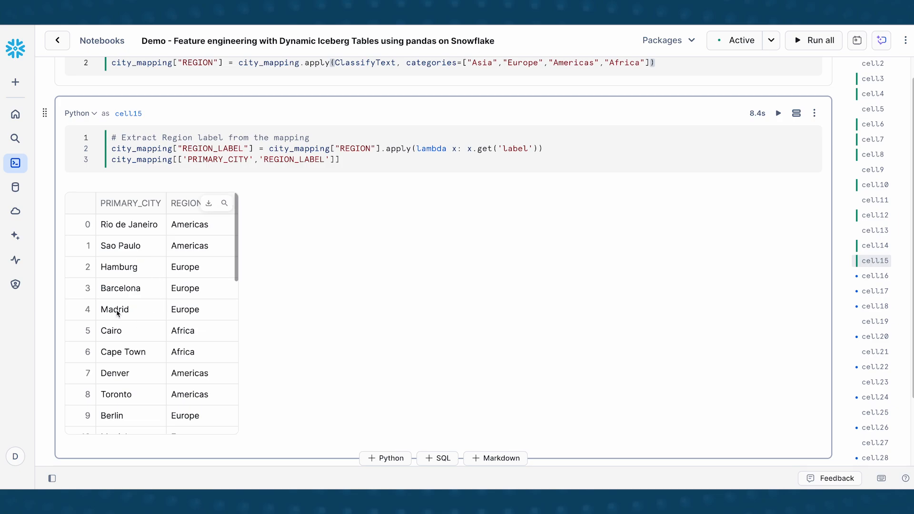
pyautogui.moveTo(124, 352)
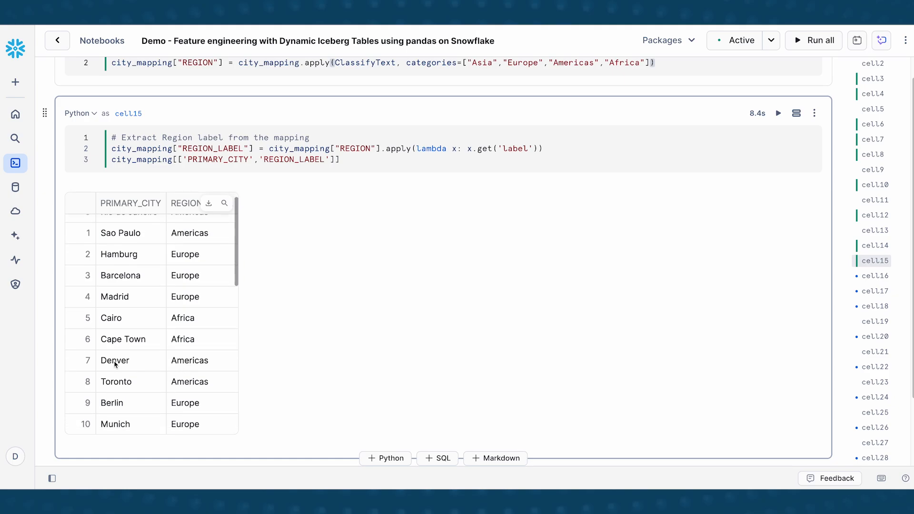
pyautogui.scroll(-3)
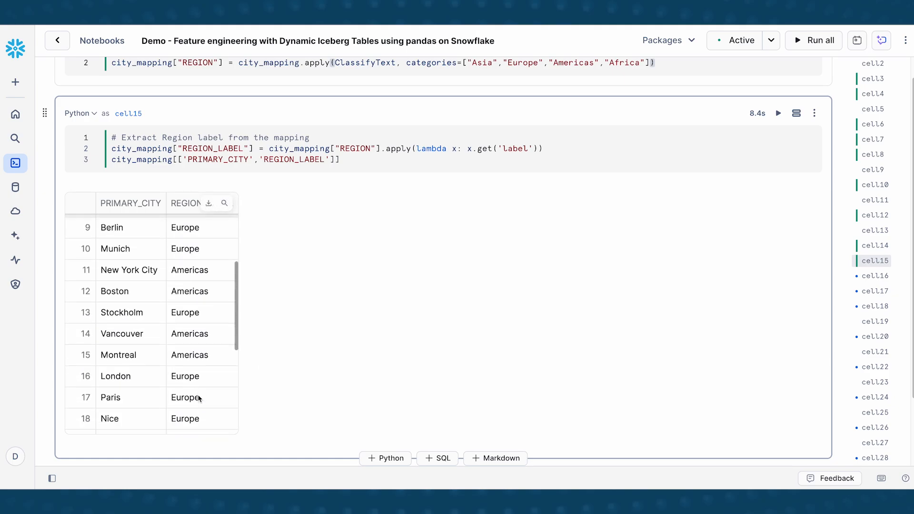
pyautogui.scroll(-3)
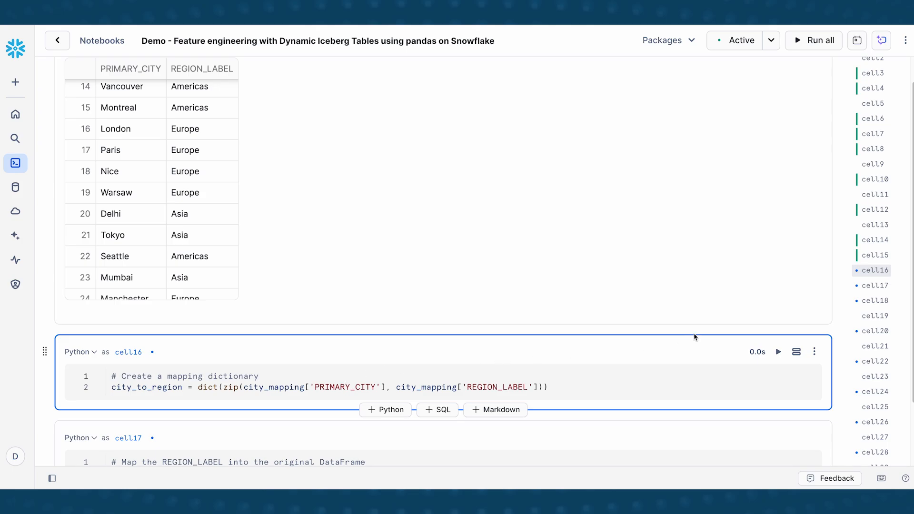
# Build city_to_region, then highlight the REGION assignment and city_to_region mapping in cell17
pyautogui.click(778, 351)
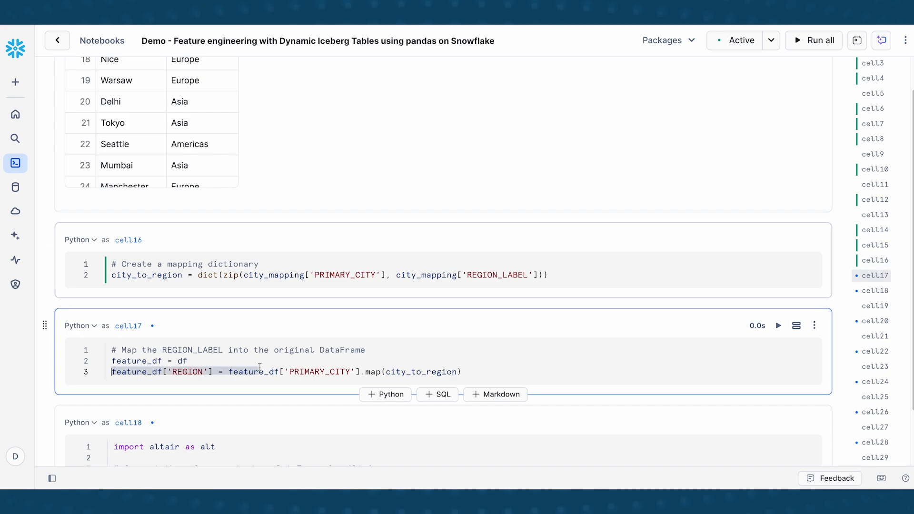
pyautogui.doubleClick(253, 371)
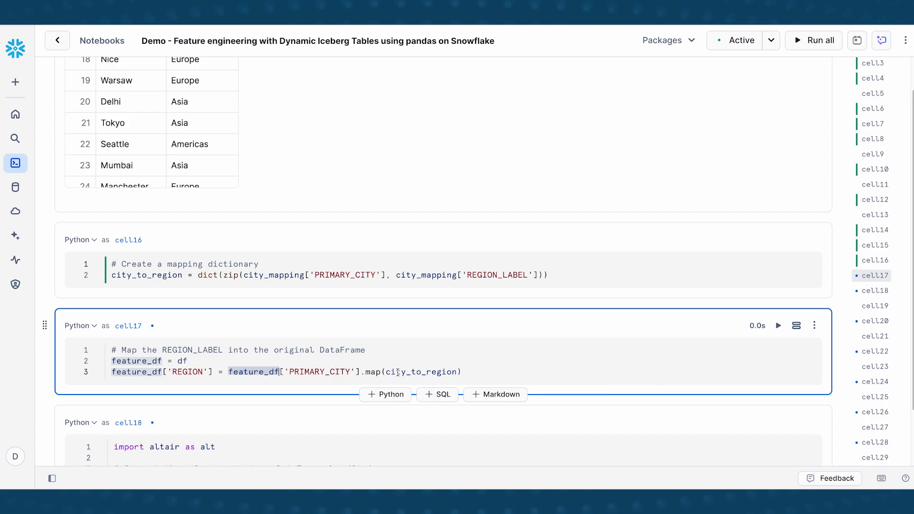
pyautogui.moveTo(374, 372)
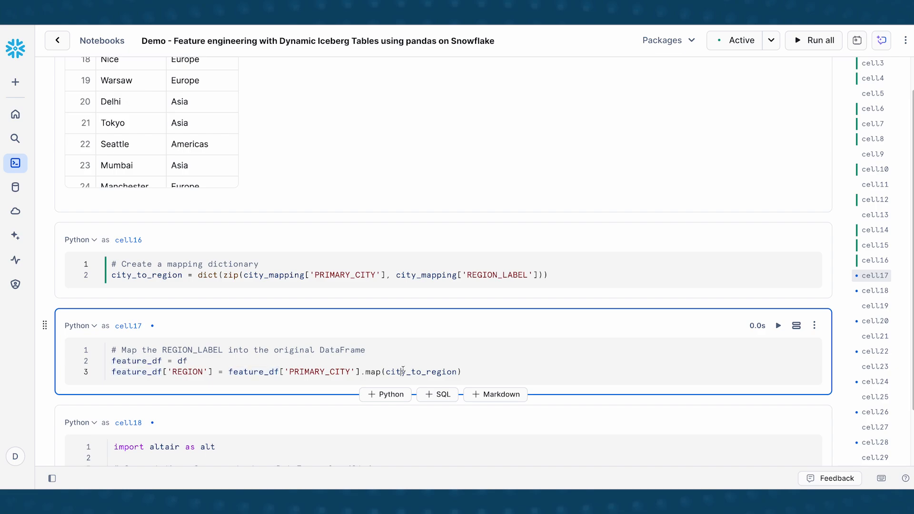
pyautogui.doubleClick(421, 372)
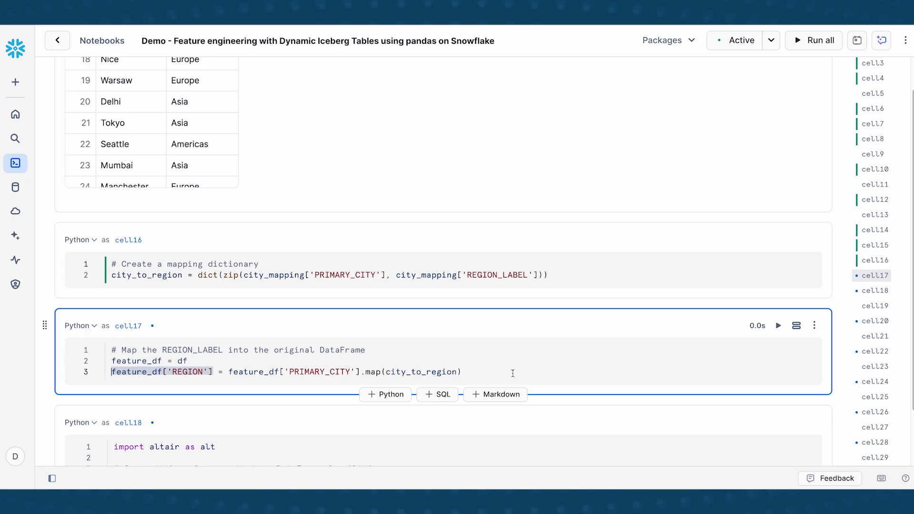
pyautogui.click(778, 325)
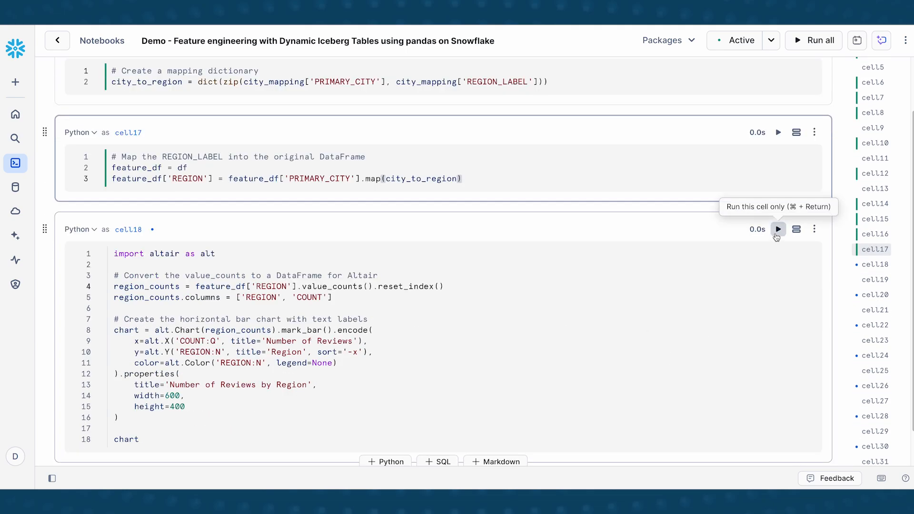
pyautogui.click(777, 229)
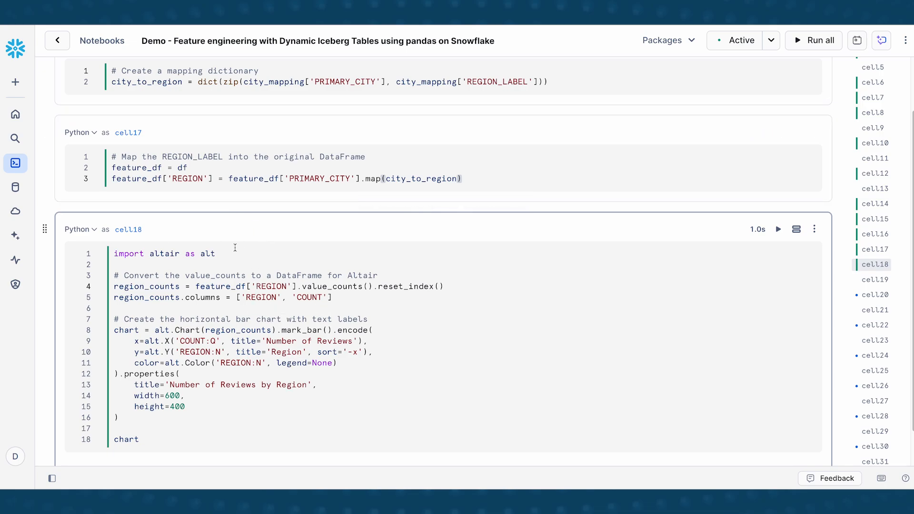
pyautogui.moveTo(217, 417)
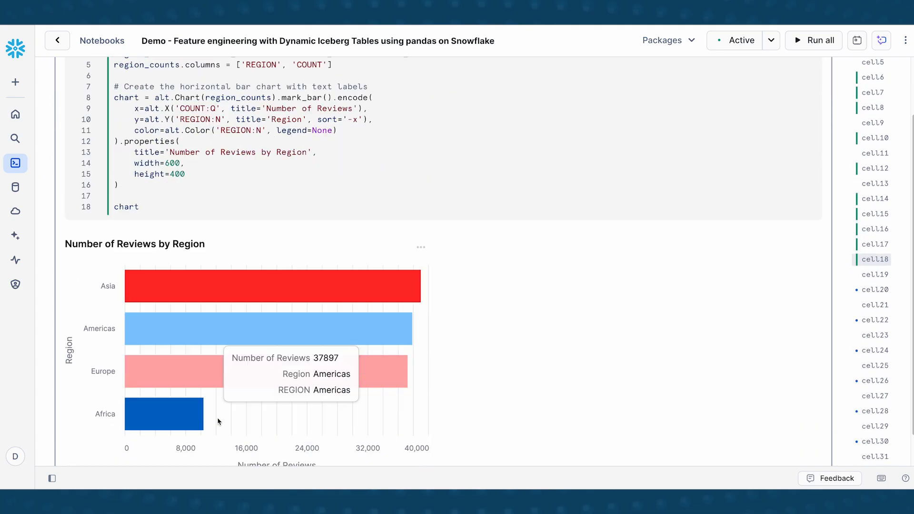
pyautogui.moveTo(485, 299)
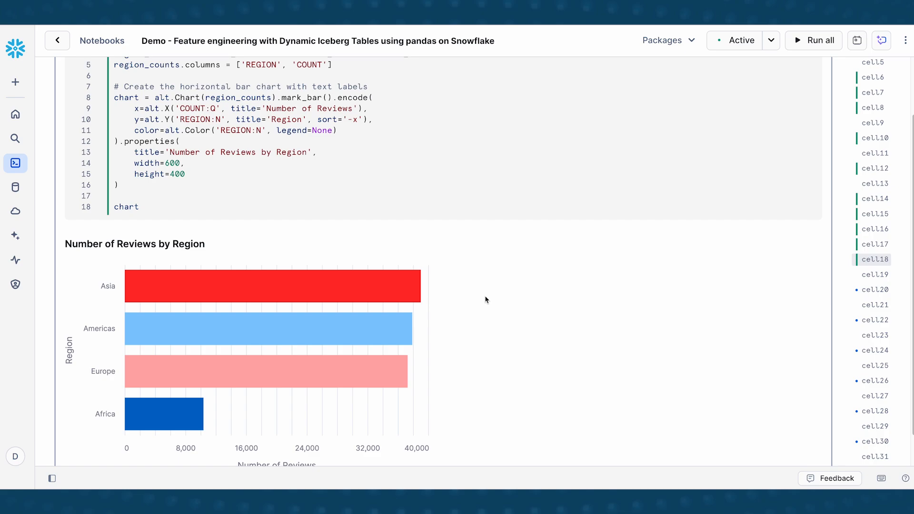
pyautogui.moveTo(447, 303)
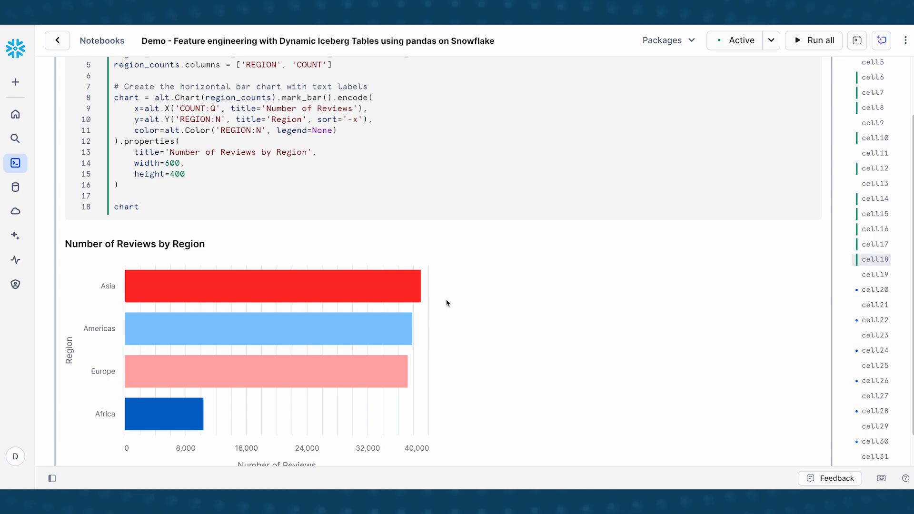
pyautogui.moveTo(422, 321)
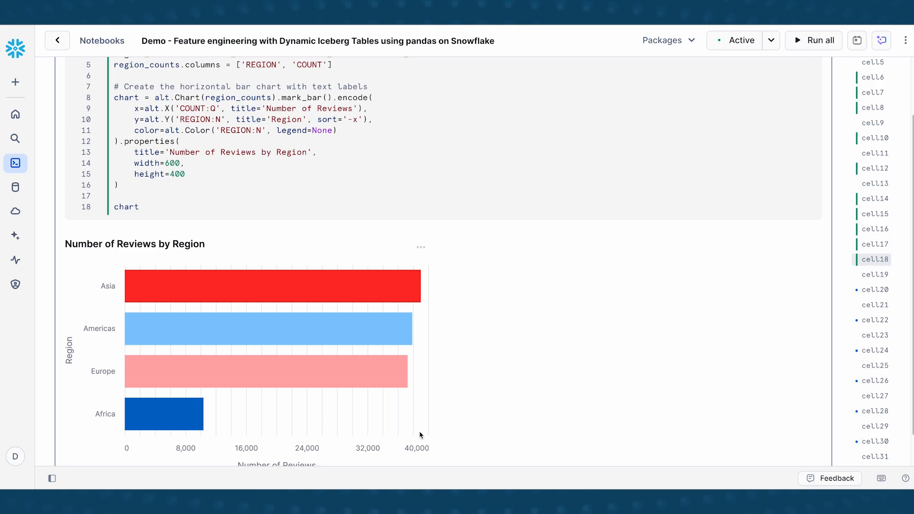
pyautogui.scroll(-3)
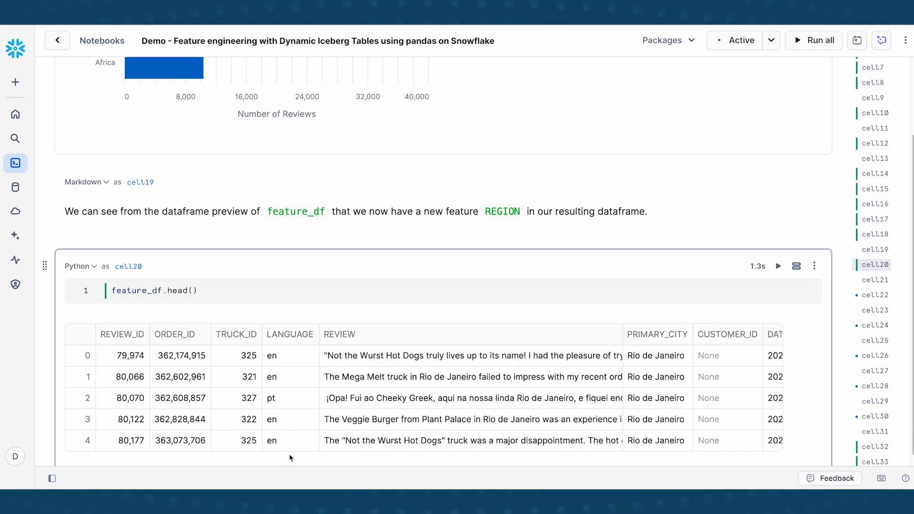
# Scroll the feature_df.head() table right to REGION, then down to 'Save as Iceberg Table'
pyautogui.hscroll(3)
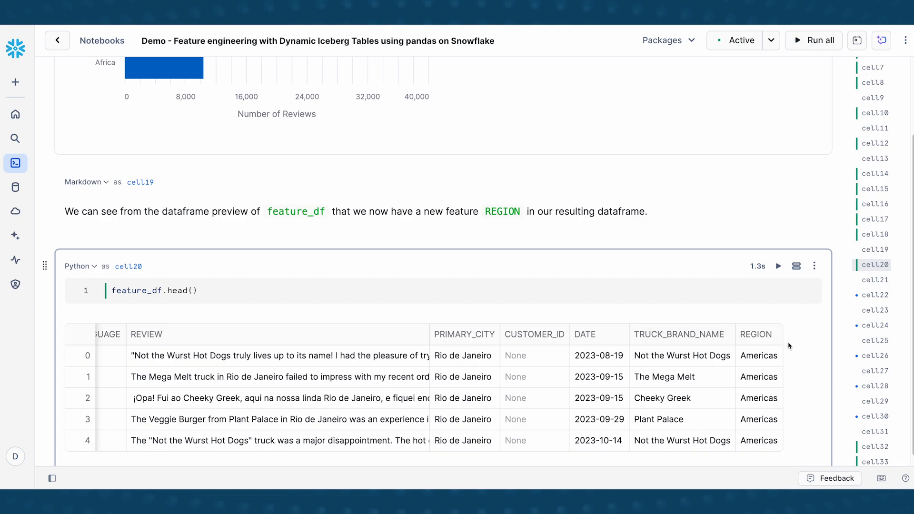
pyautogui.moveTo(722, 283)
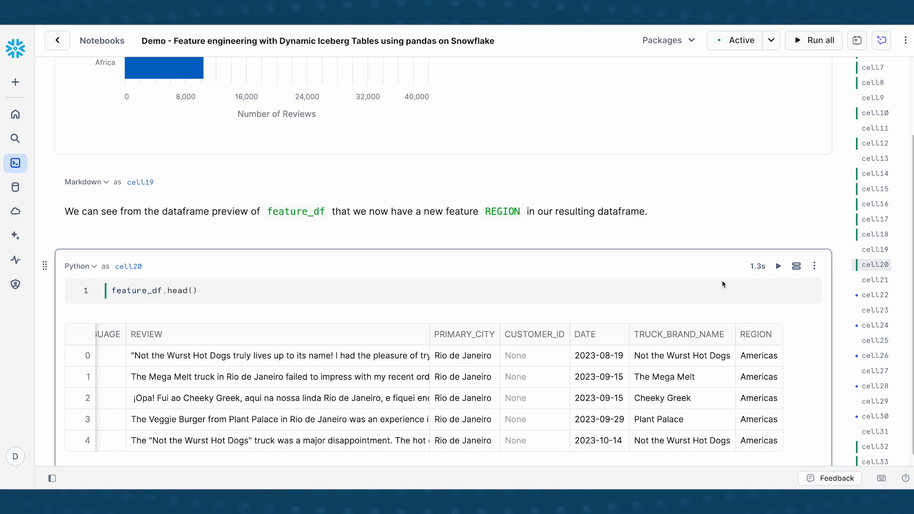
pyautogui.scroll(-3)
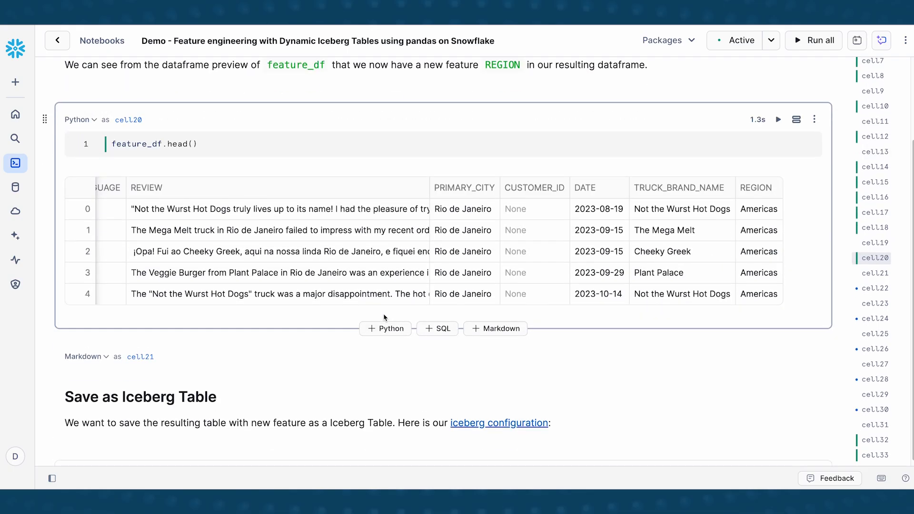
pyautogui.scroll(-3)
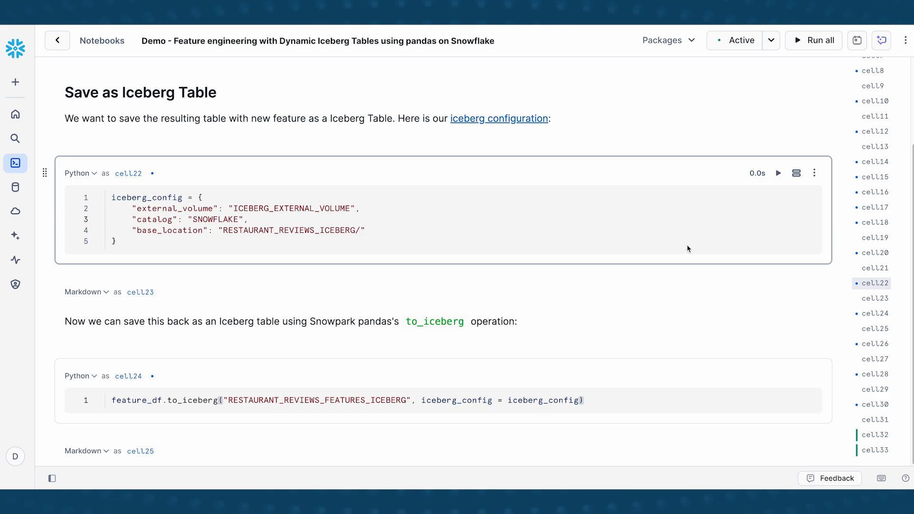
pyautogui.moveTo(697, 217)
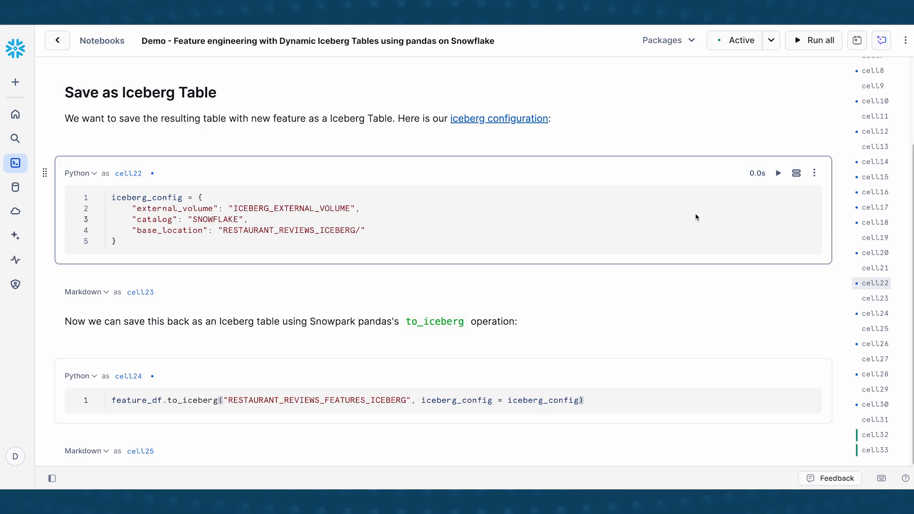
pyautogui.moveTo(661, 205)
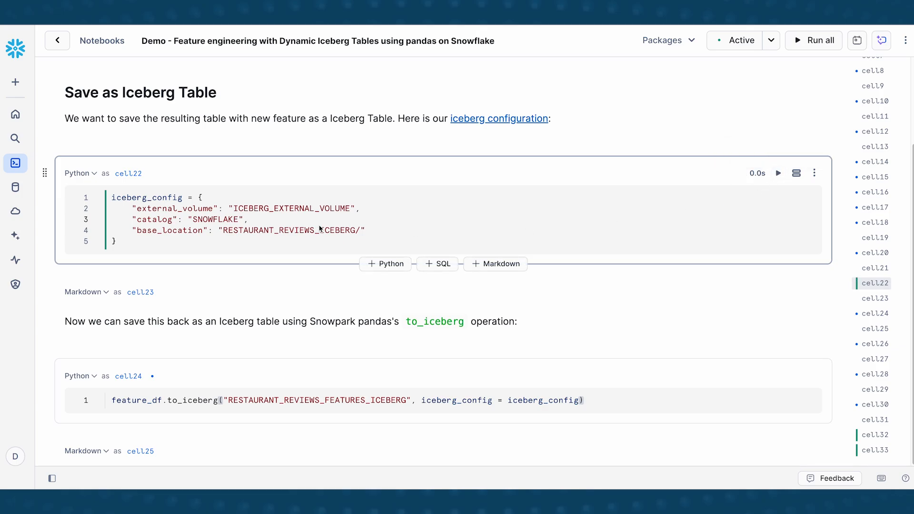
pyautogui.moveTo(121, 226)
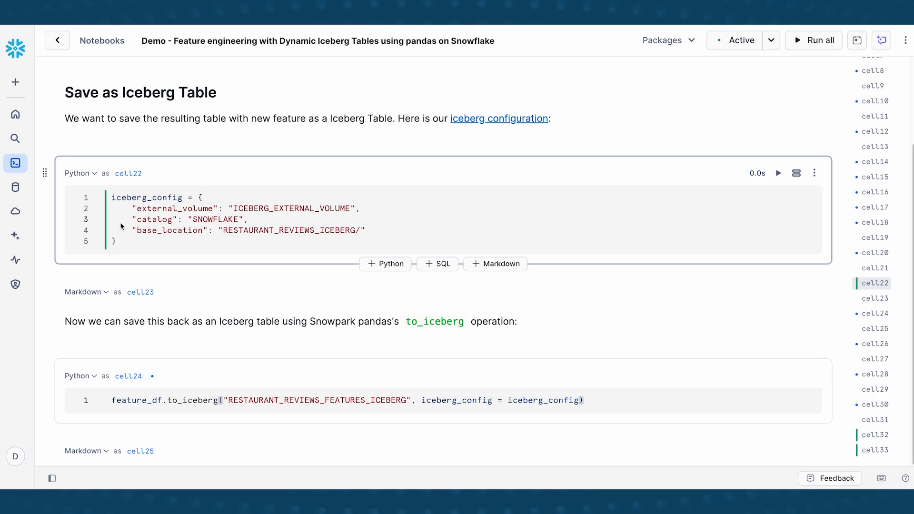
pyautogui.moveTo(319, 208)
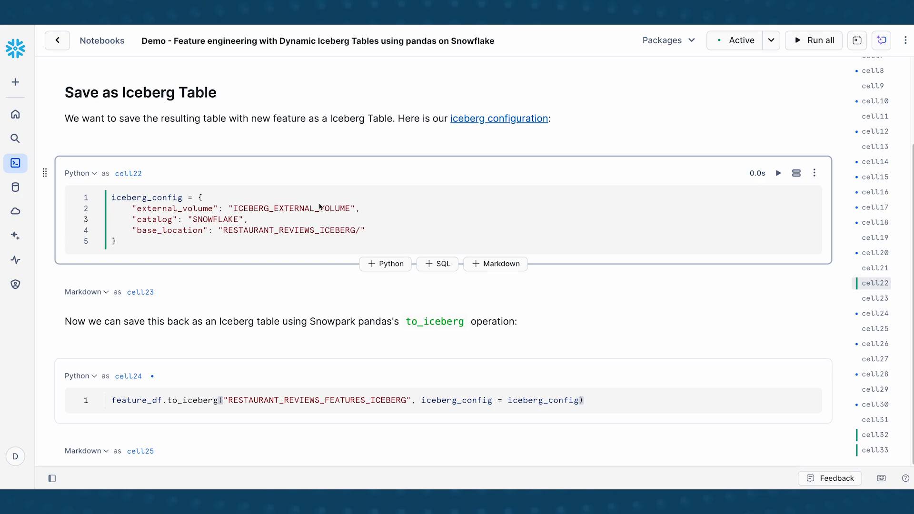
pyautogui.moveTo(371, 215)
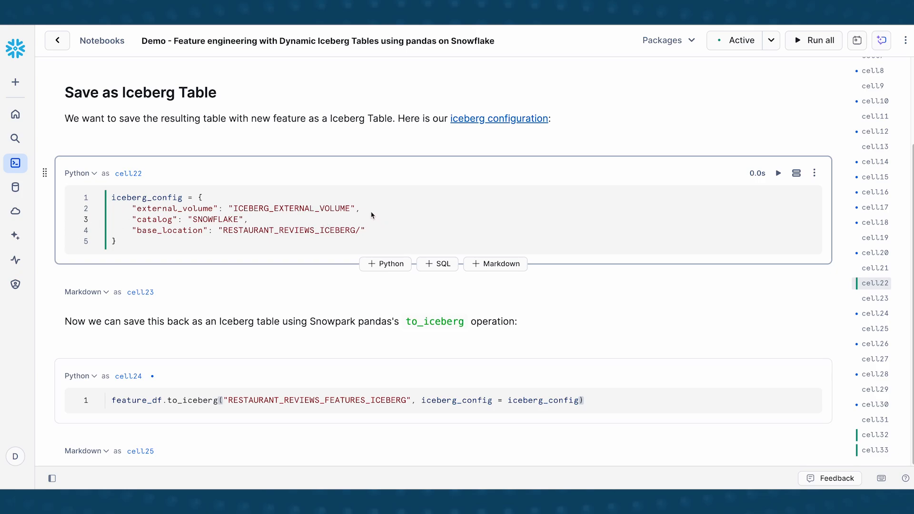
# Scroll through the iceberg_config and to_iceberg cells saving RESTAURANT_REVIEWS_FEATURES_ICEBERG
pyautogui.scroll(-3)
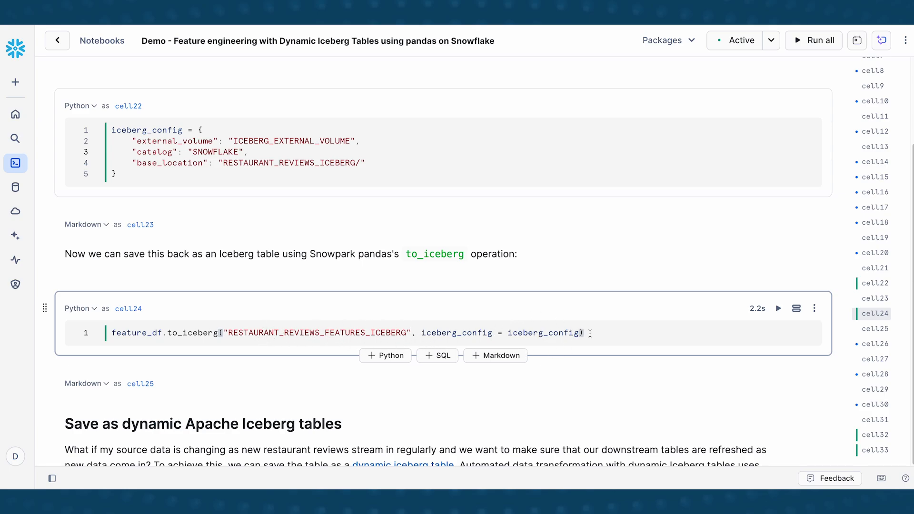
pyautogui.moveTo(626, 366)
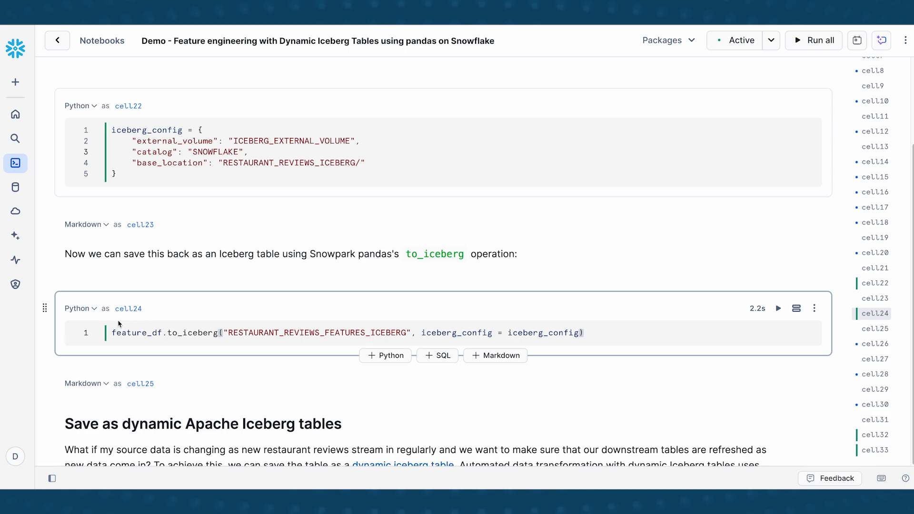
pyautogui.moveTo(228, 355)
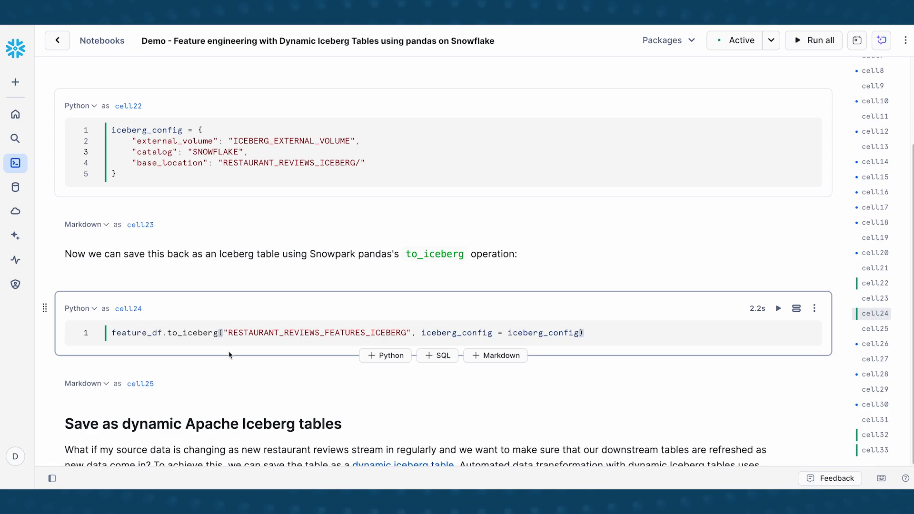
pyautogui.scroll(-3)
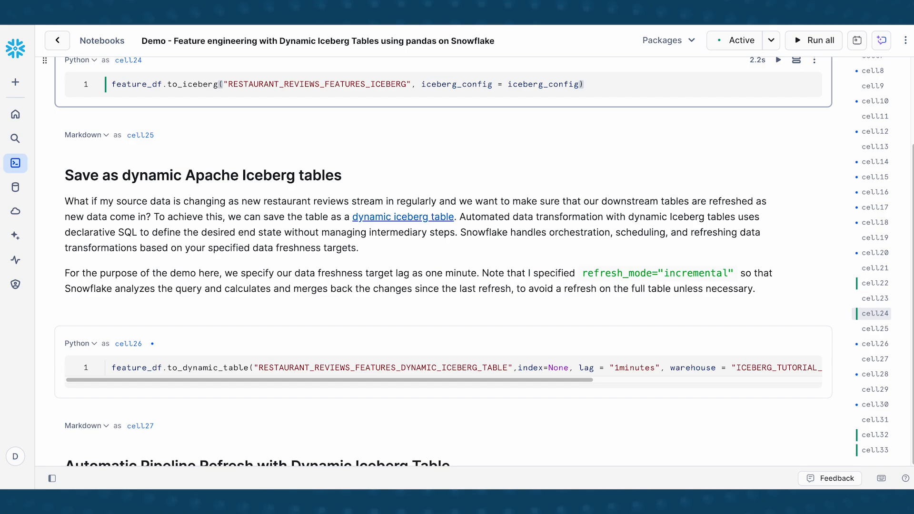
pyautogui.moveTo(895, 377)
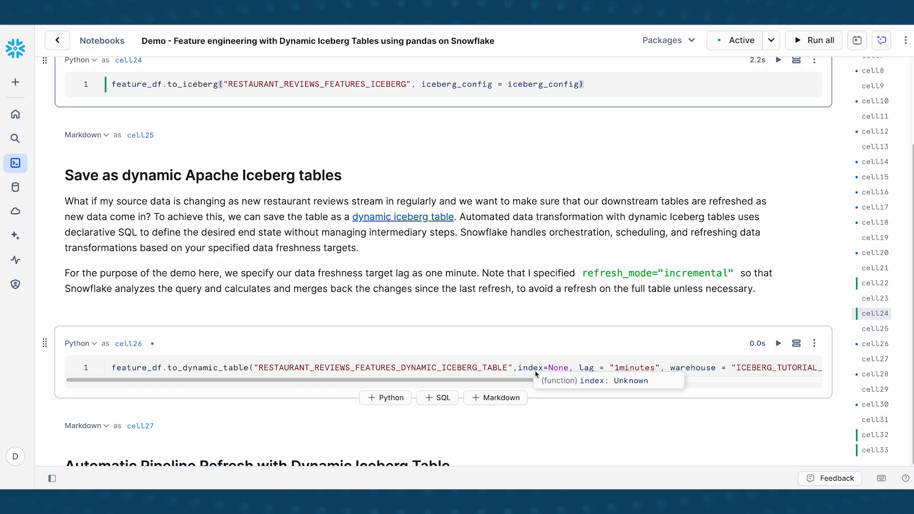
pyautogui.moveTo(493, 387)
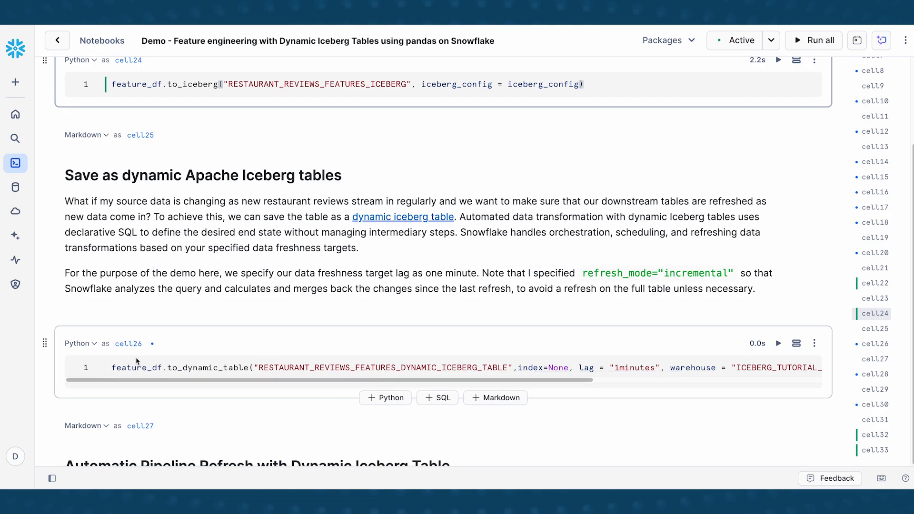
# Read the full to_dynamic_table call through warehouse, iceberg_config and refresh_mode='incremental'
pyautogui.click(208, 367)
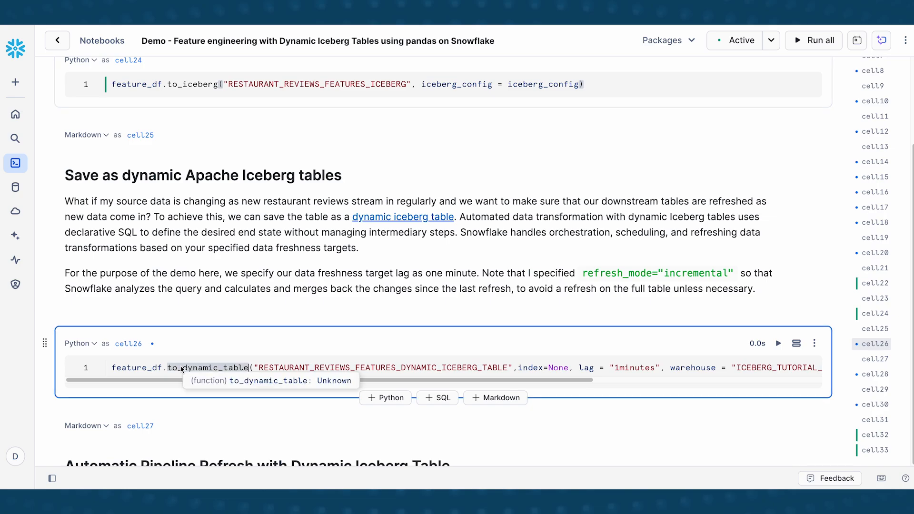
pyautogui.moveTo(363, 371)
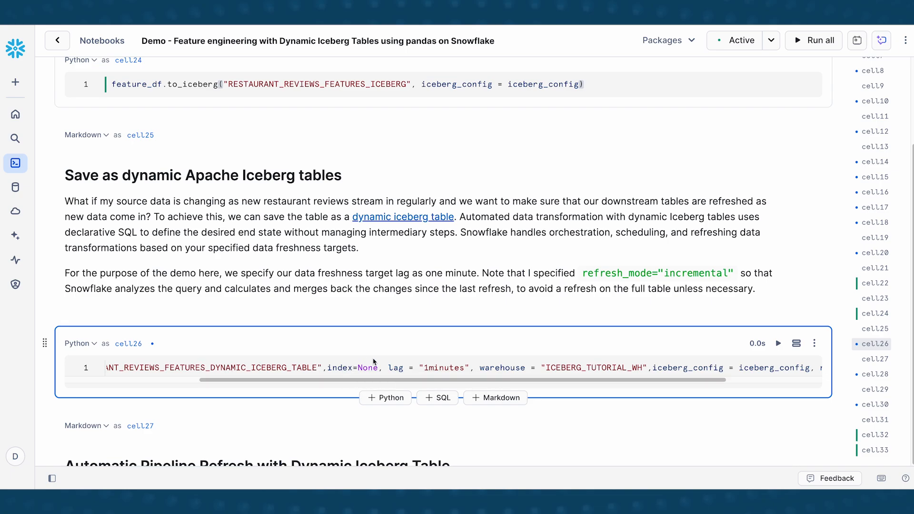
pyautogui.moveTo(387, 371)
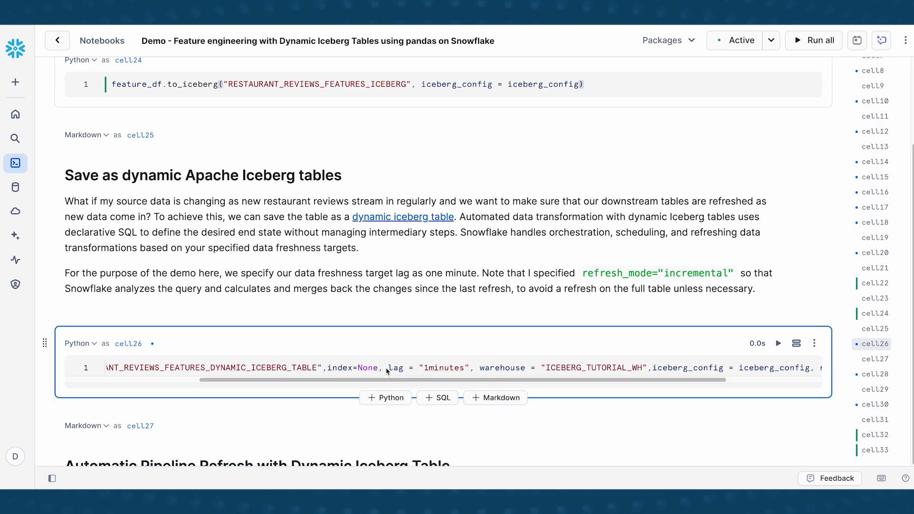
pyautogui.moveTo(434, 372)
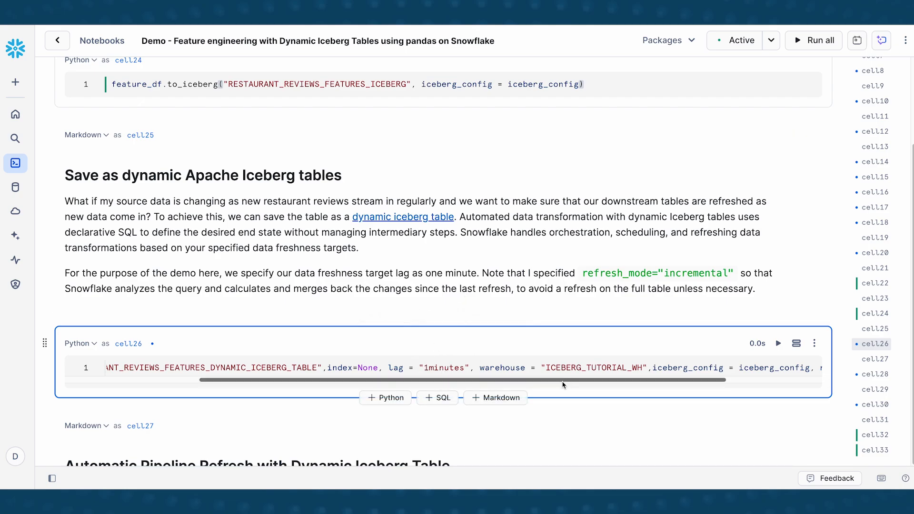
pyautogui.hscroll(3)
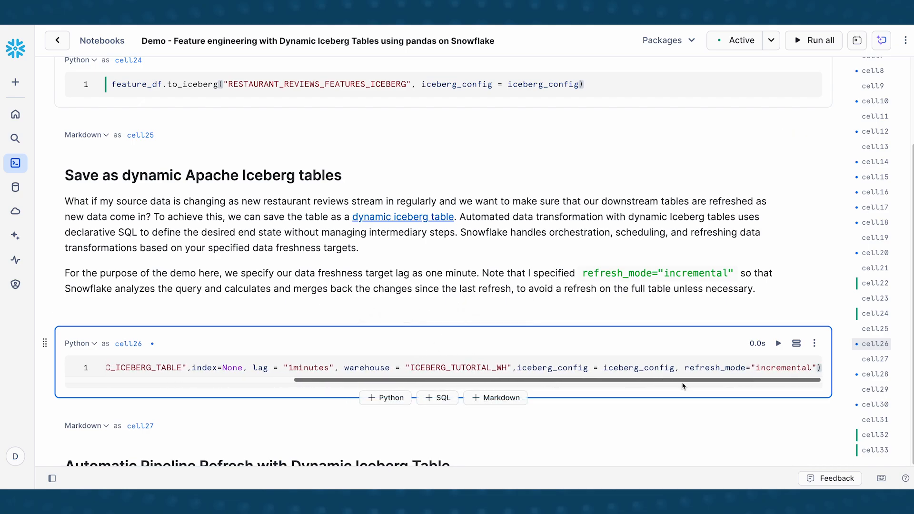
pyautogui.moveTo(782, 359)
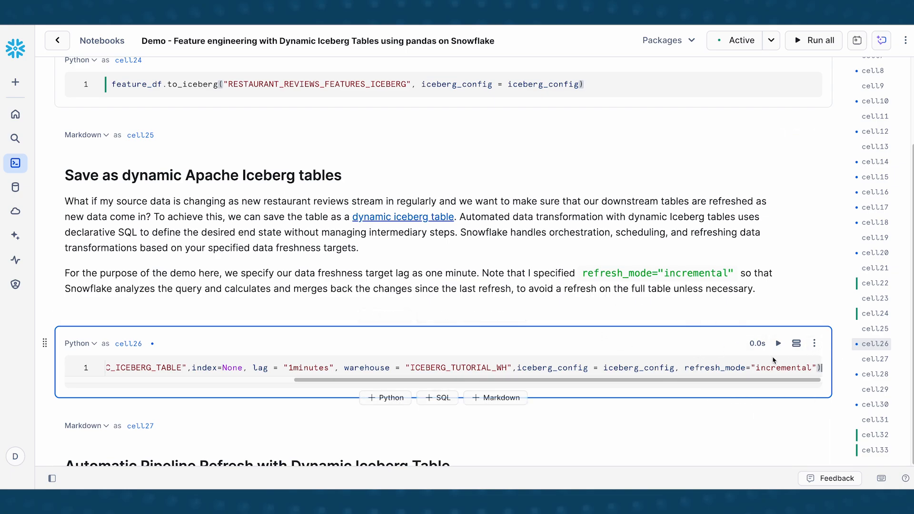
pyautogui.moveTo(773, 361)
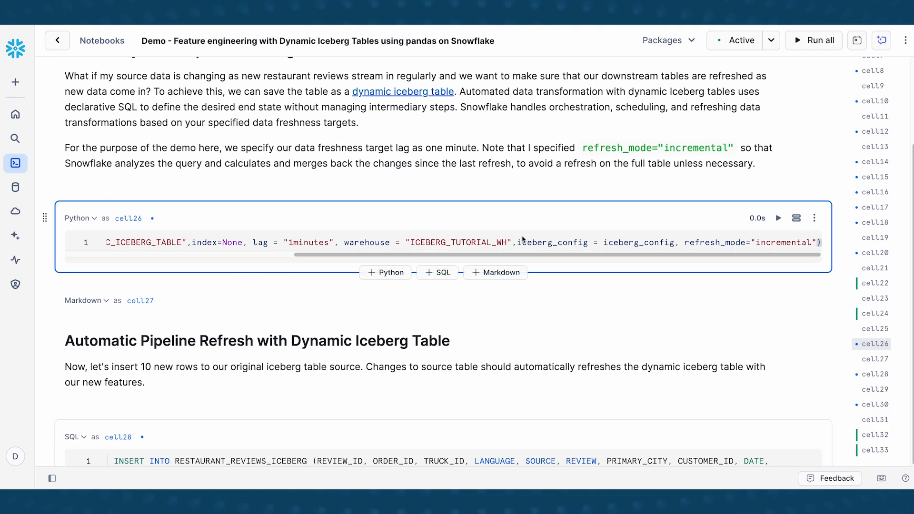
pyautogui.click(779, 218)
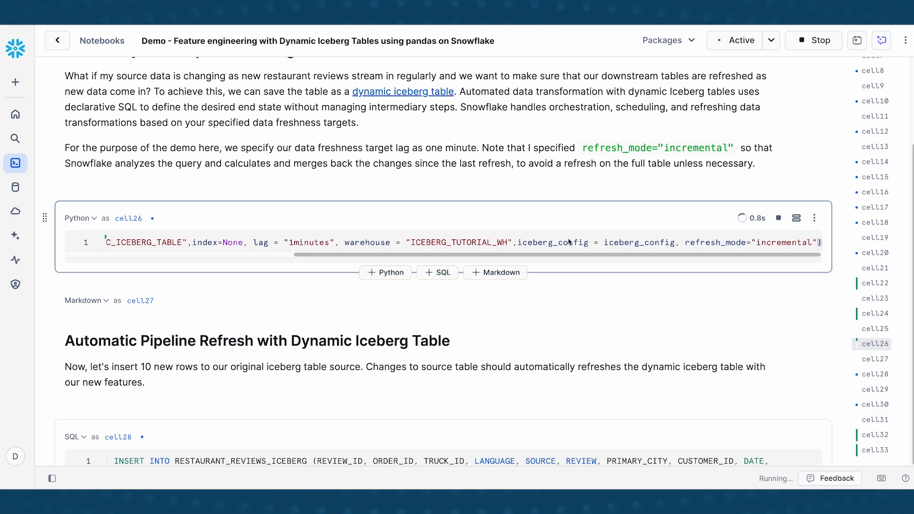
pyautogui.click(753, 217)
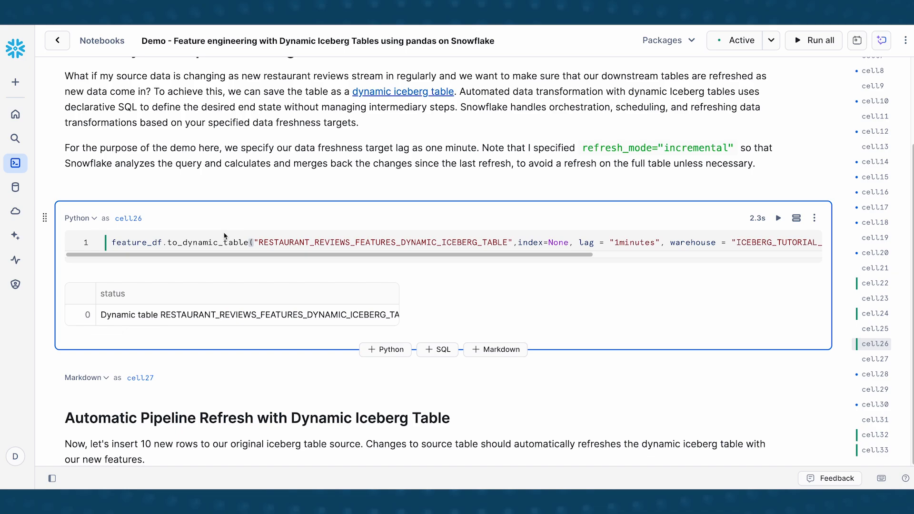
pyautogui.moveTo(224, 242)
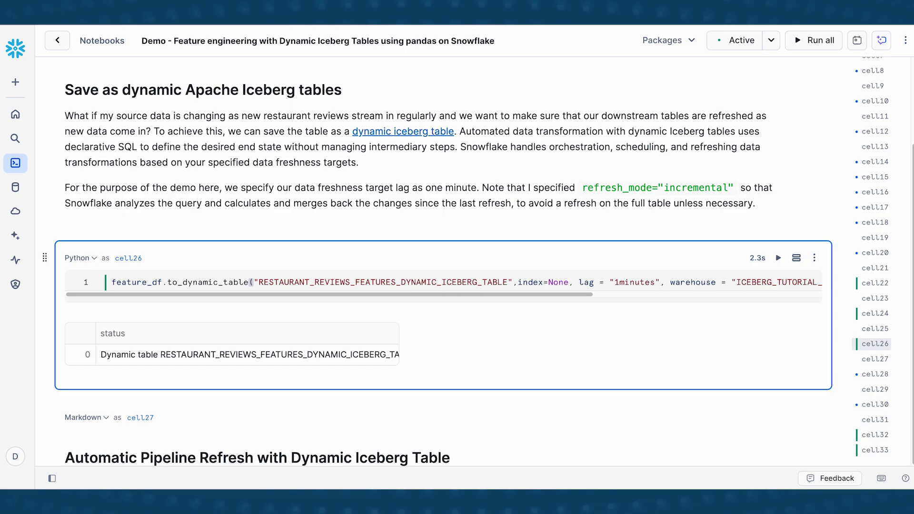
pyautogui.scroll(-3)
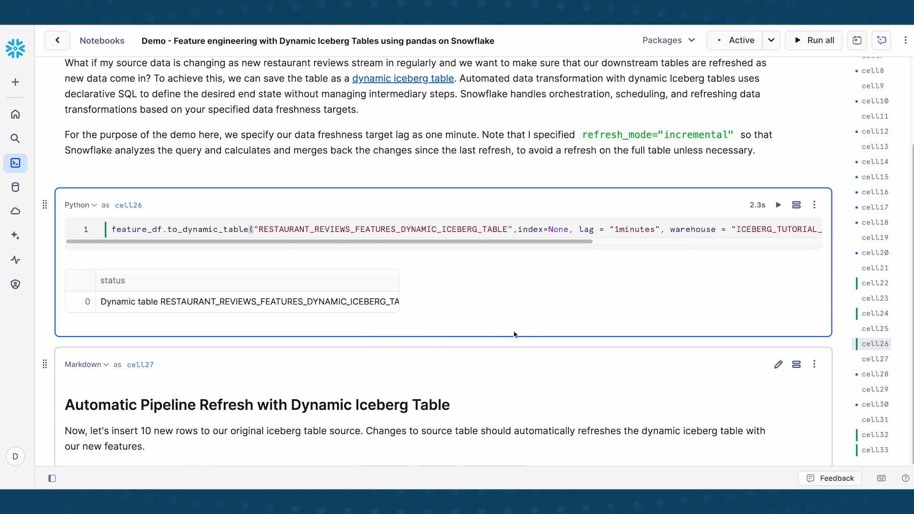
pyautogui.scroll(-3)
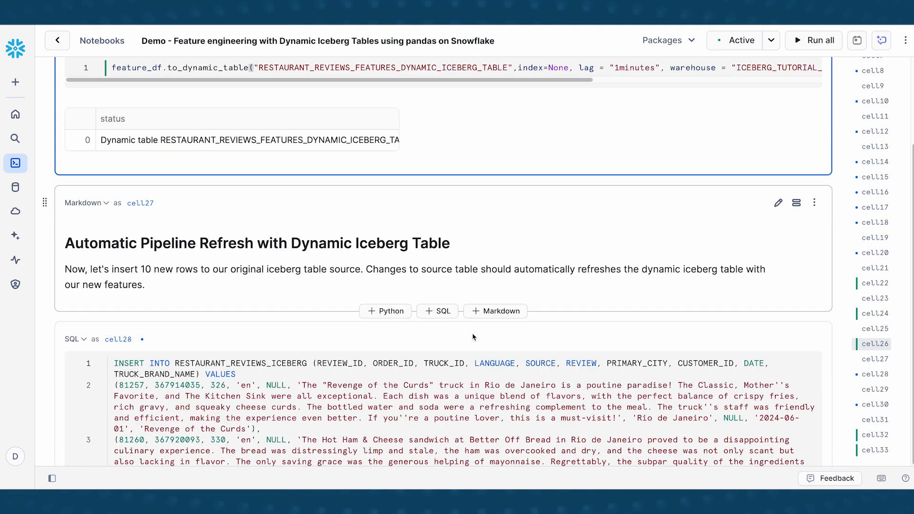
pyautogui.scroll(-3)
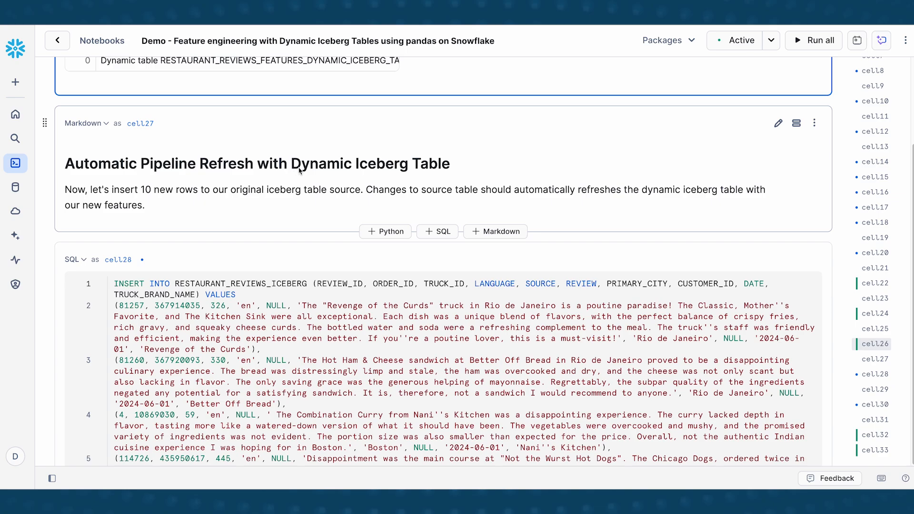
pyautogui.moveTo(314, 148)
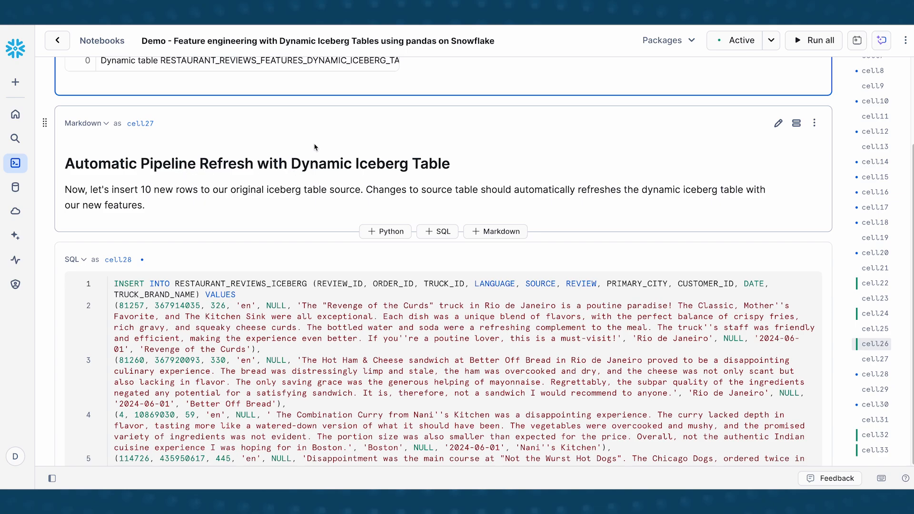
pyautogui.moveTo(303, 195)
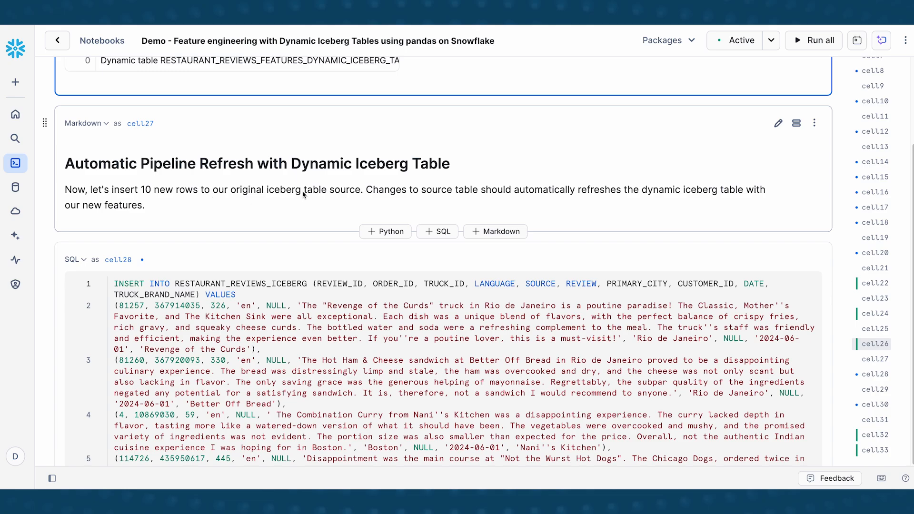
pyautogui.moveTo(307, 210)
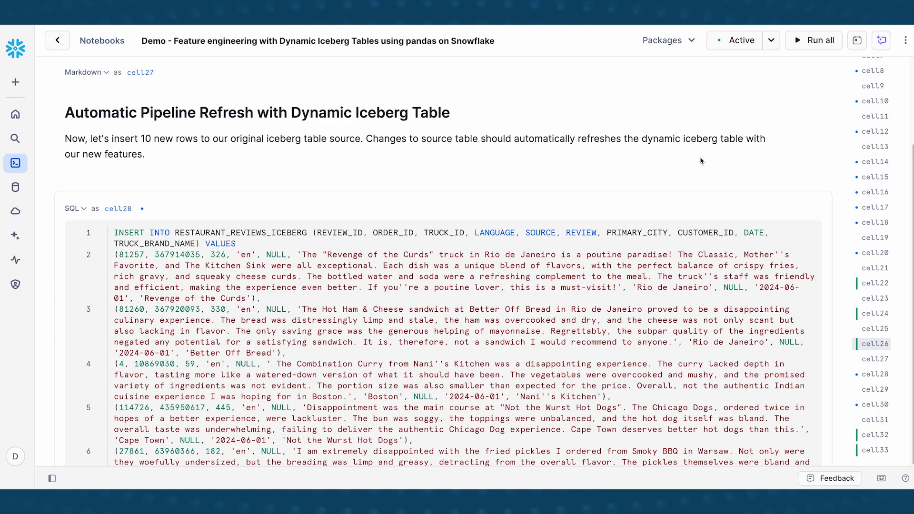
pyautogui.moveTo(549, 175)
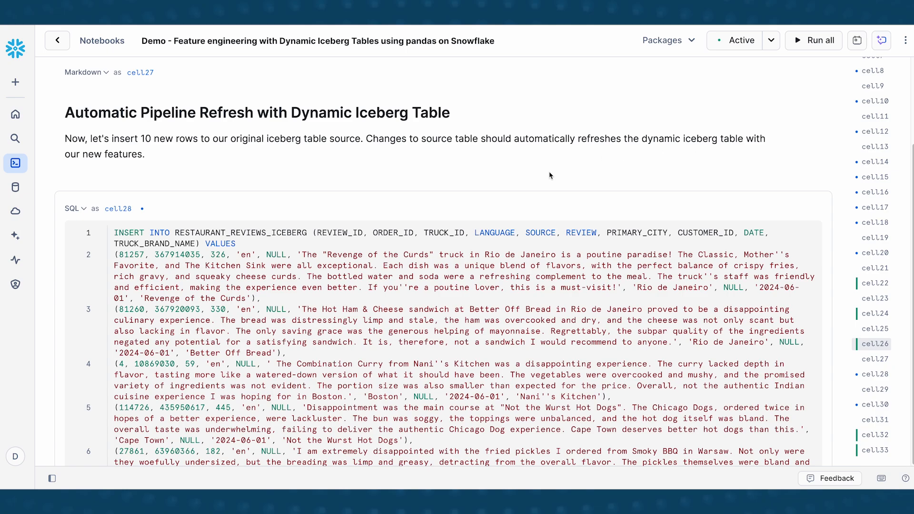
pyautogui.moveTo(403, 148)
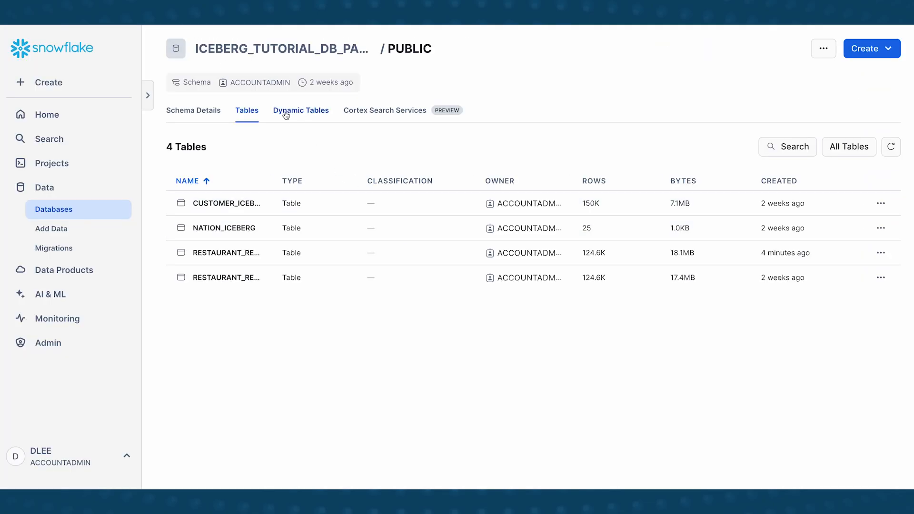
# Show Table Details for RESTAURANT_REVIEWS_FEATURES_DYNAMIC_ICEBERG_TABLE: Active, incremental mode, 1m target lag
pyautogui.click(300, 110)
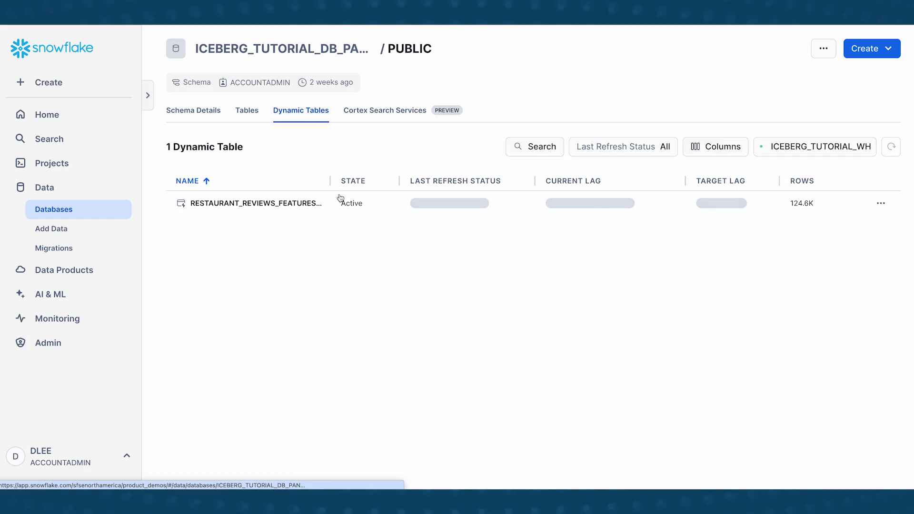
pyautogui.click(256, 202)
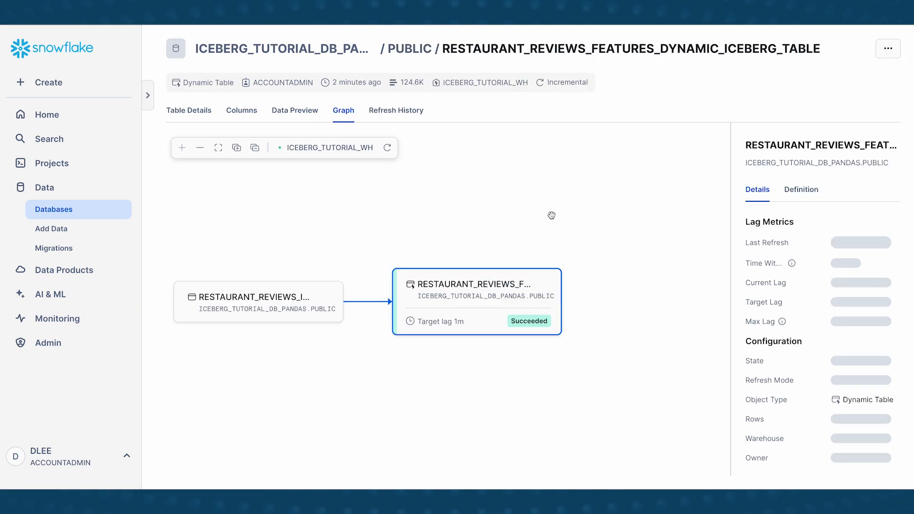
pyautogui.click(188, 110)
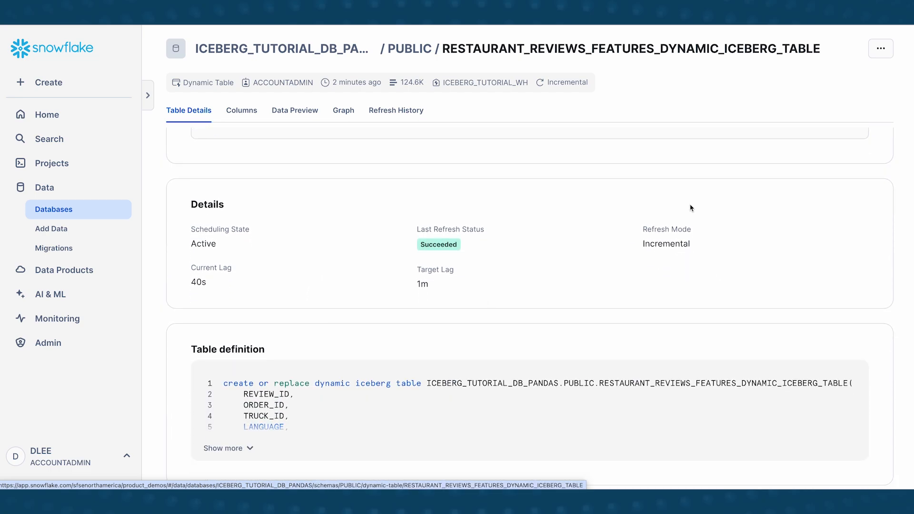
pyautogui.moveTo(619, 228)
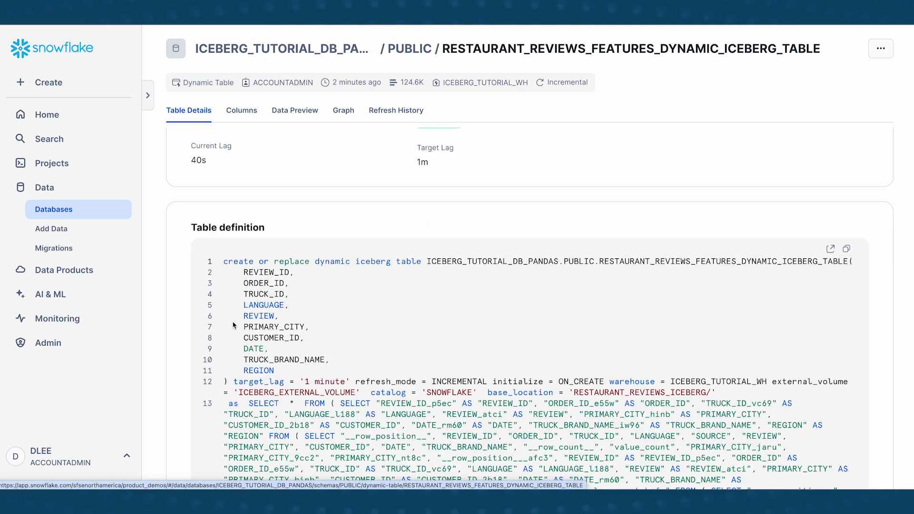
pyautogui.scroll(-3)
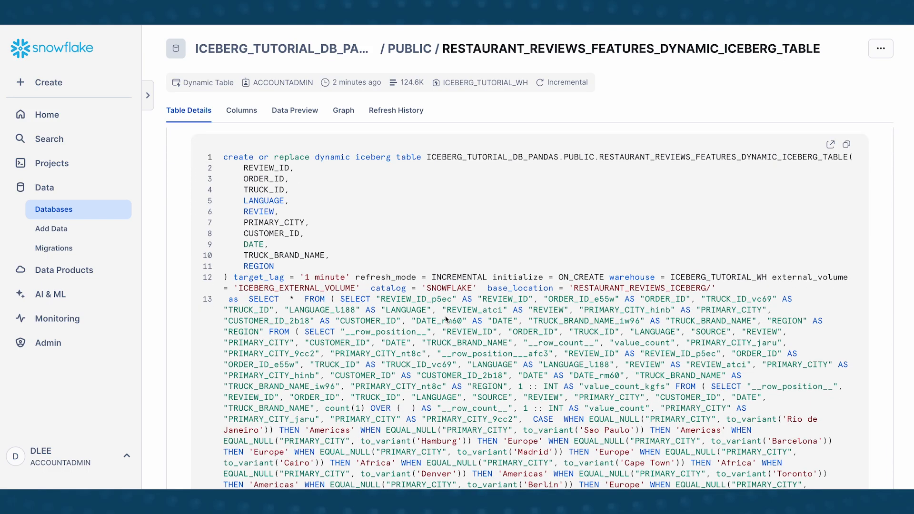
pyautogui.scroll(-3)
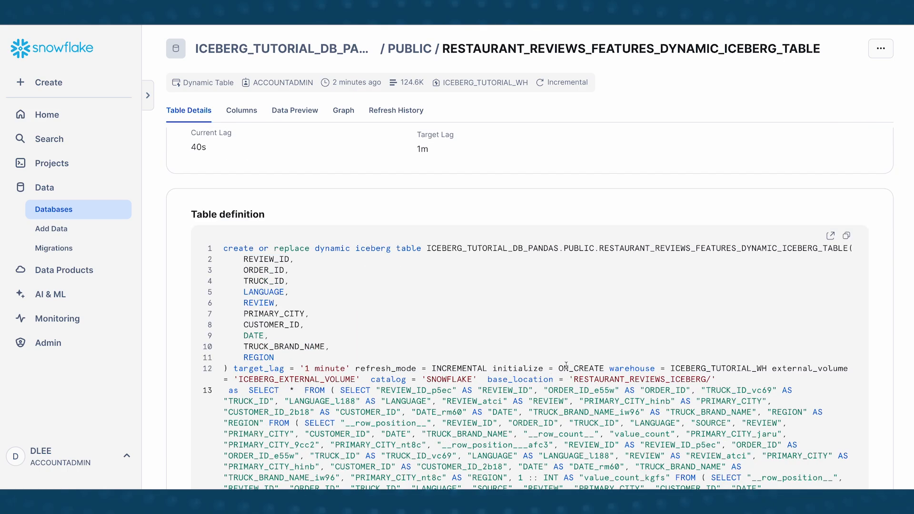
pyautogui.moveTo(370, 347)
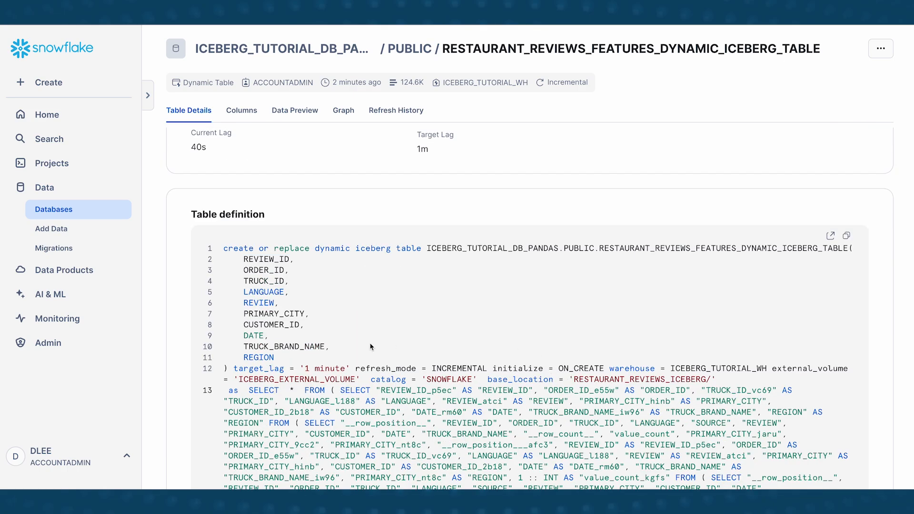
pyautogui.scroll(-3)
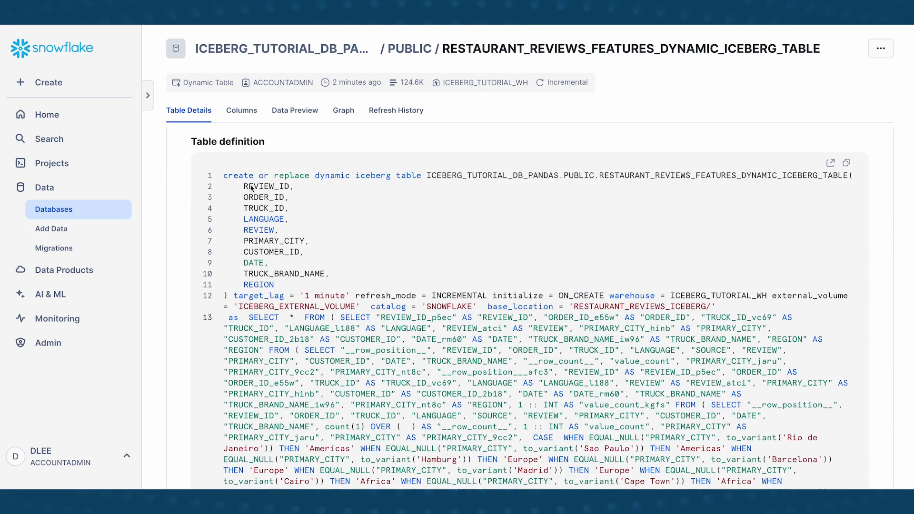
pyautogui.moveTo(291, 140)
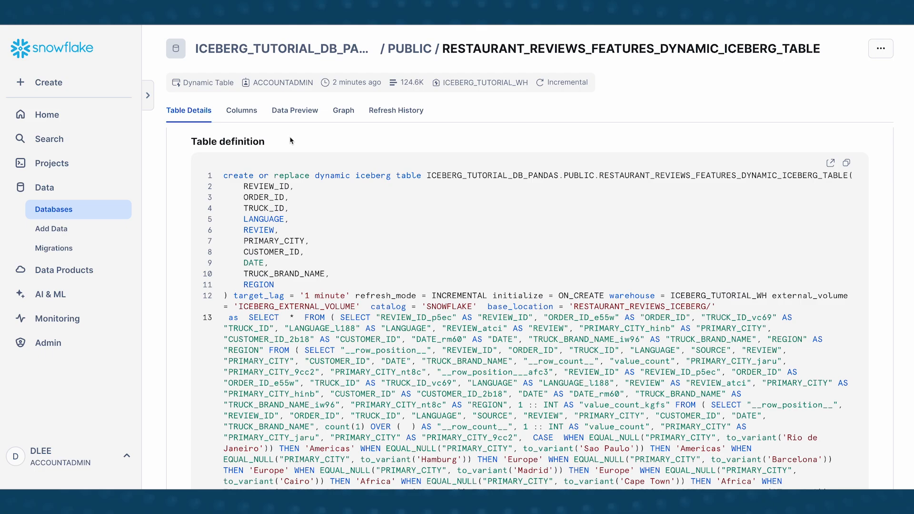
pyautogui.moveTo(423, 267)
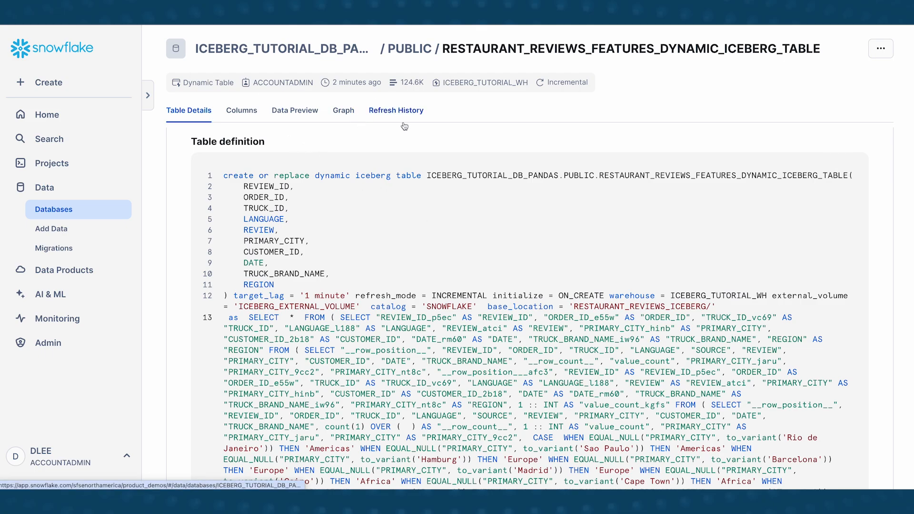
# Show the dynamic table's Refresh History with one succeeded refresh adding 124.6K rows
pyautogui.click(395, 110)
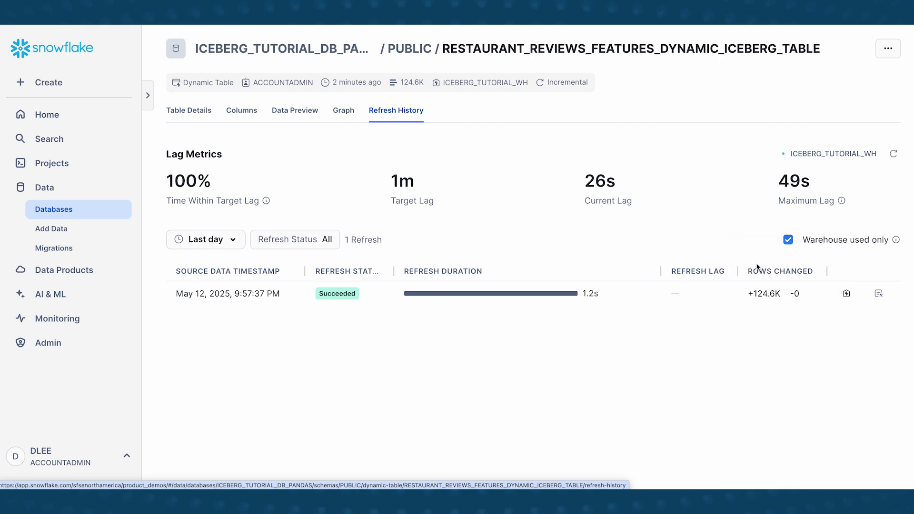
pyautogui.moveTo(764, 293)
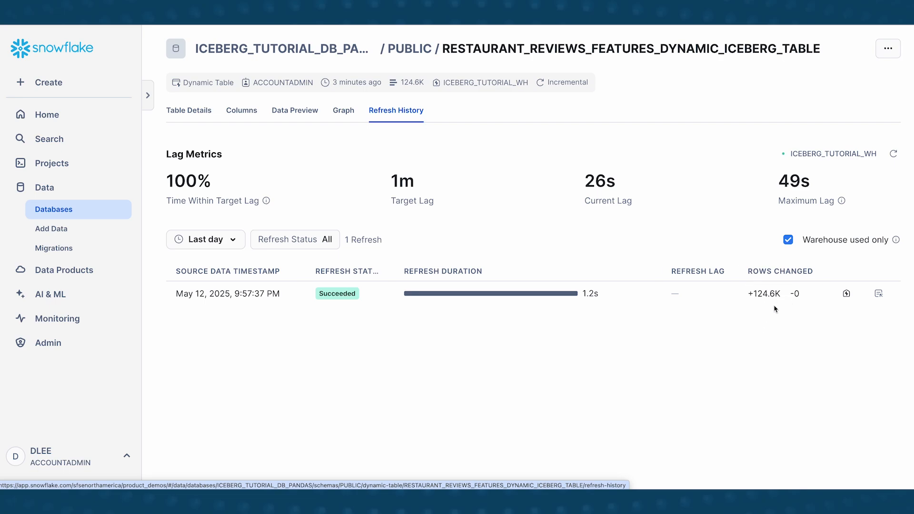
pyautogui.moveTo(623, 306)
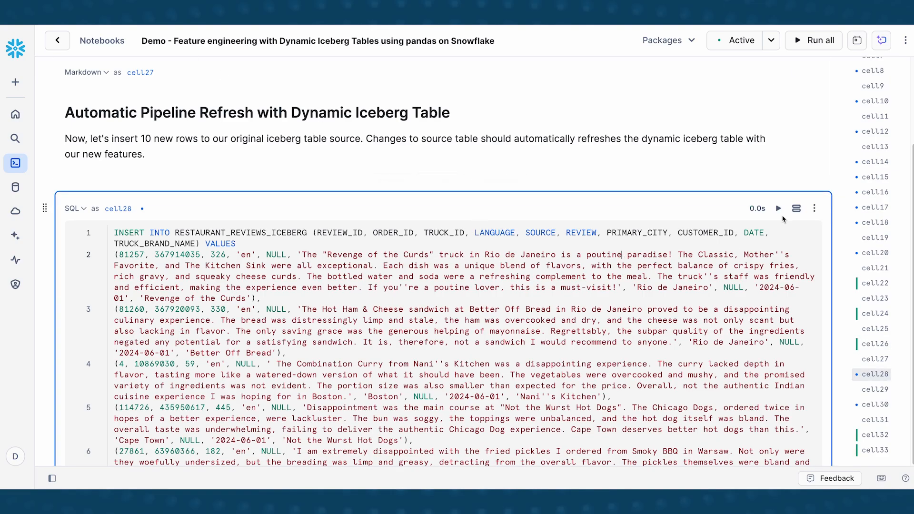
# Run the INSERT of 10 new reviews into RESTAURANT_REVIEWS_ICEBERG, highlighting the table name
pyautogui.click(778, 207)
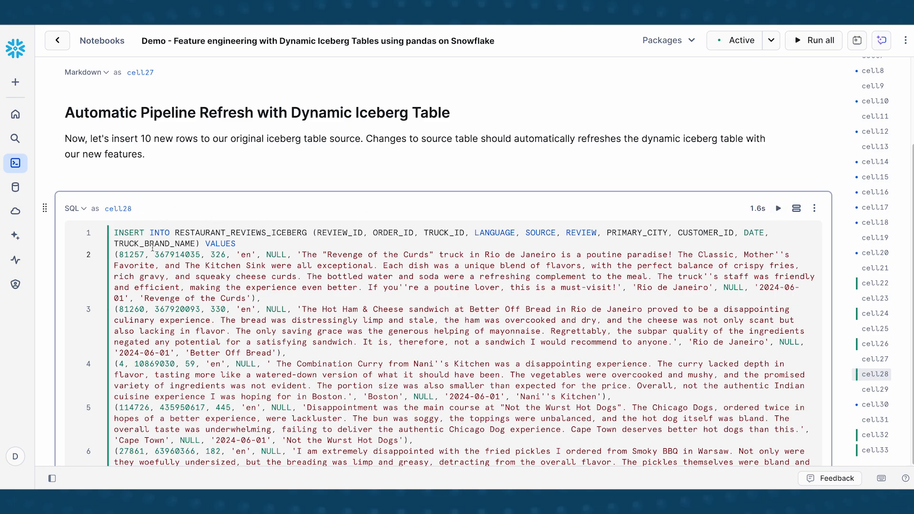
pyautogui.moveTo(290, 223)
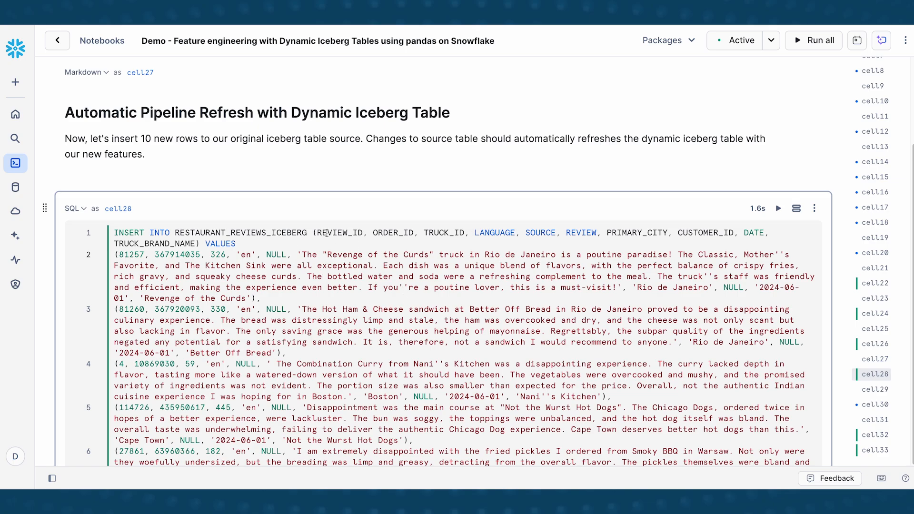
pyautogui.doubleClick(239, 233)
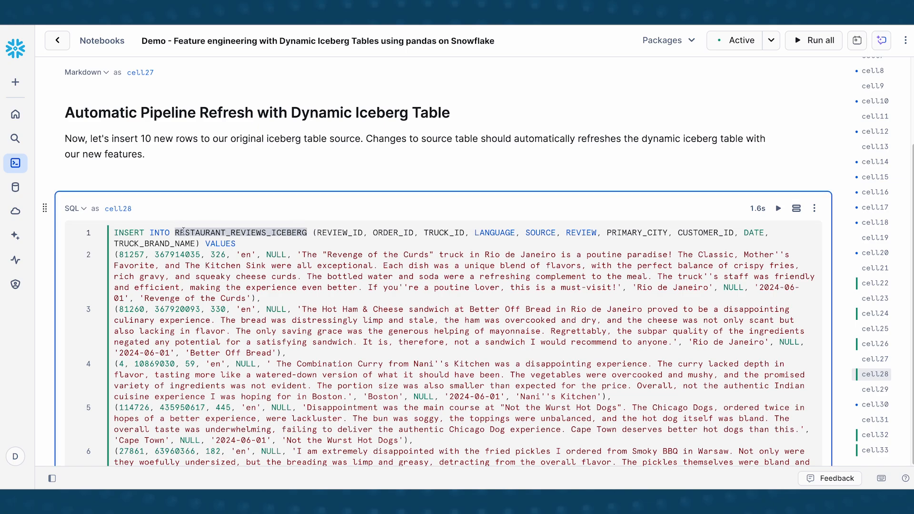
pyautogui.doubleClick(240, 231)
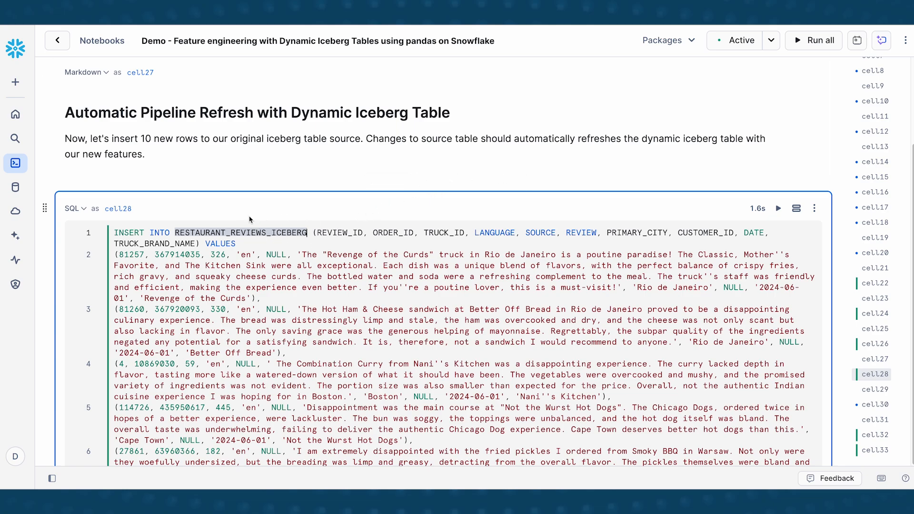
pyautogui.moveTo(325, 249)
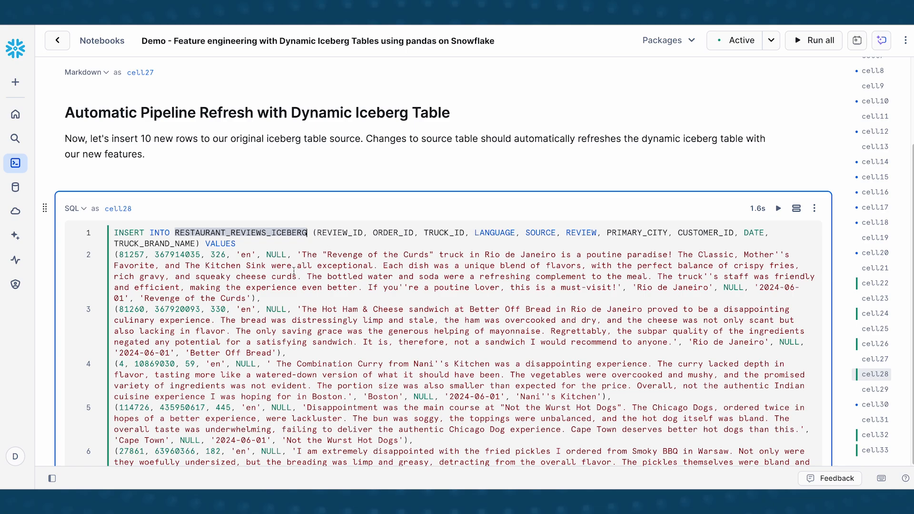
pyautogui.click(777, 208)
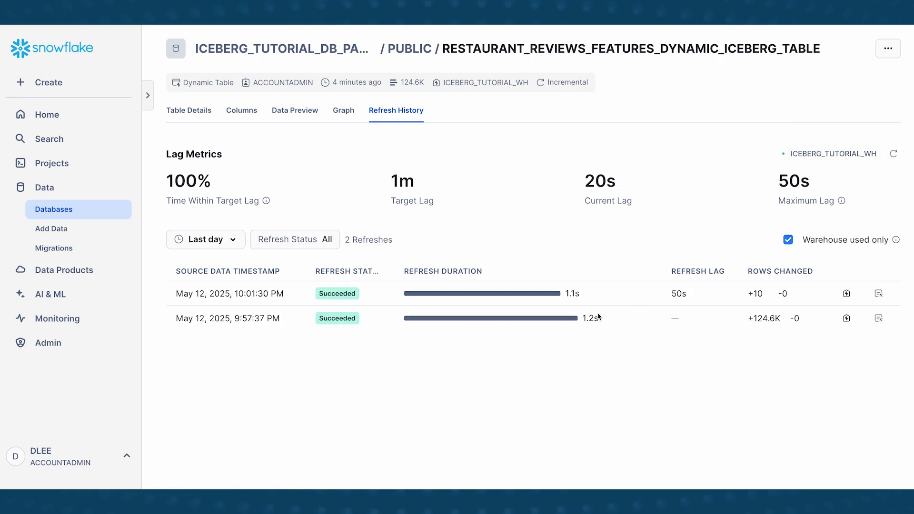
pyautogui.moveTo(296, 301)
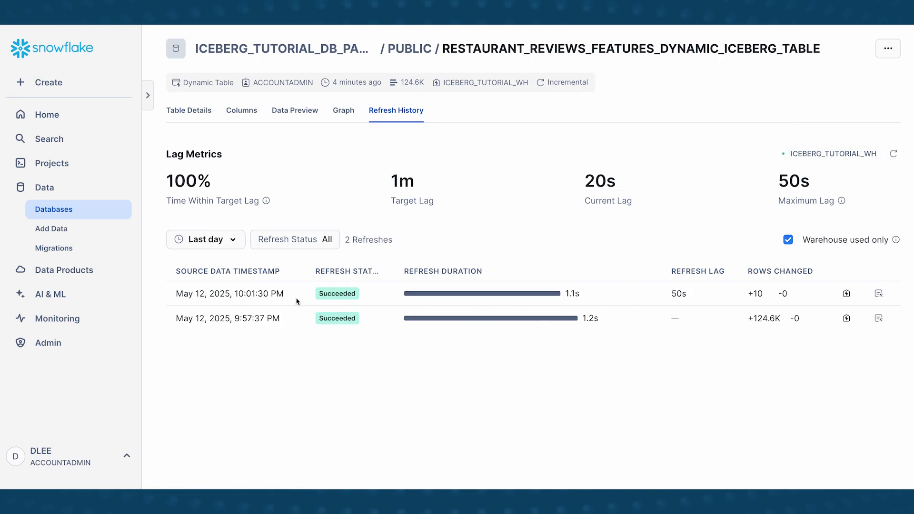
pyautogui.moveTo(625, 305)
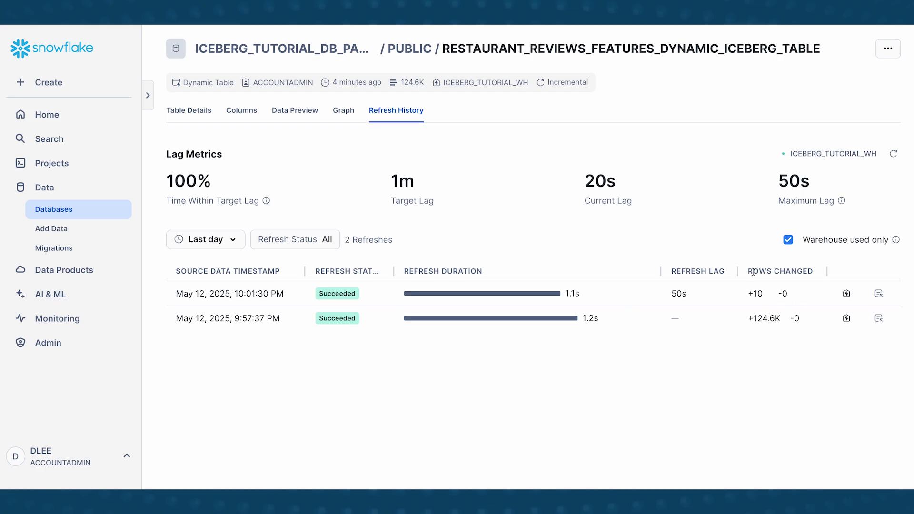
pyautogui.moveTo(754, 293)
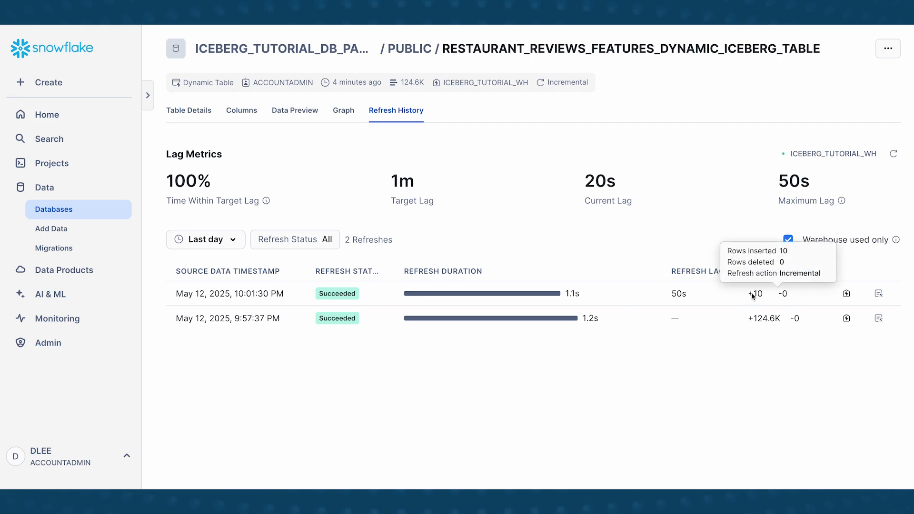
pyautogui.moveTo(758, 299)
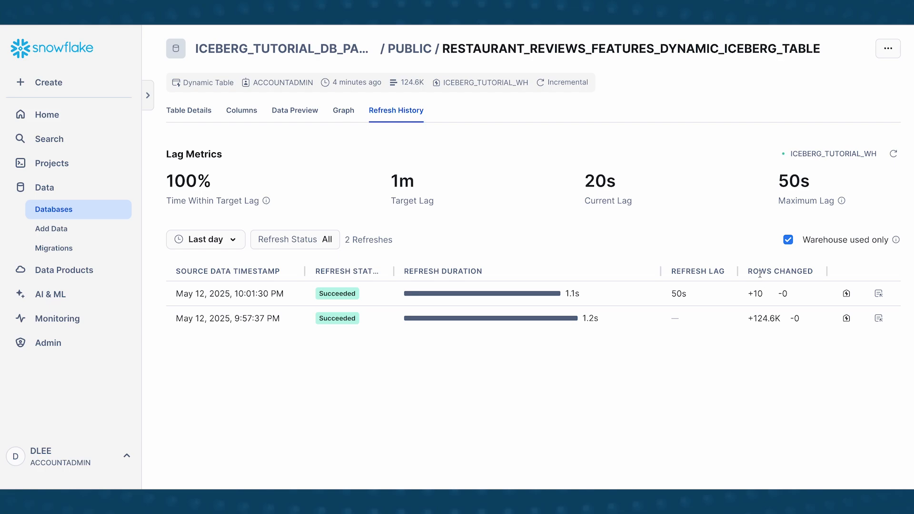
pyautogui.moveTo(763, 279)
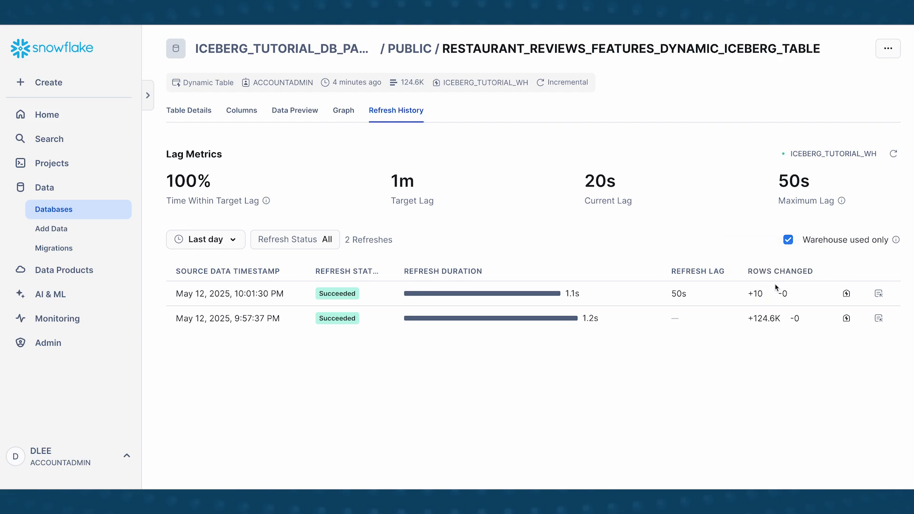
pyautogui.moveTo(782, 335)
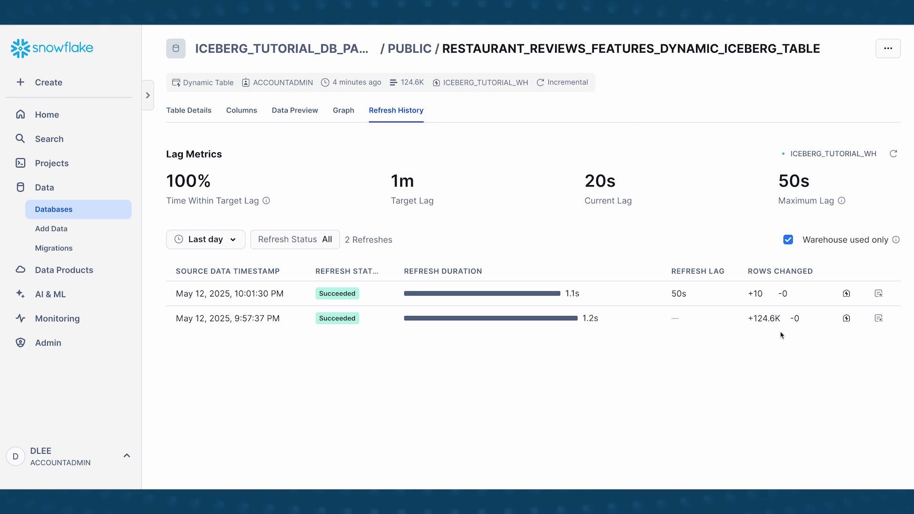
pyautogui.moveTo(768, 329)
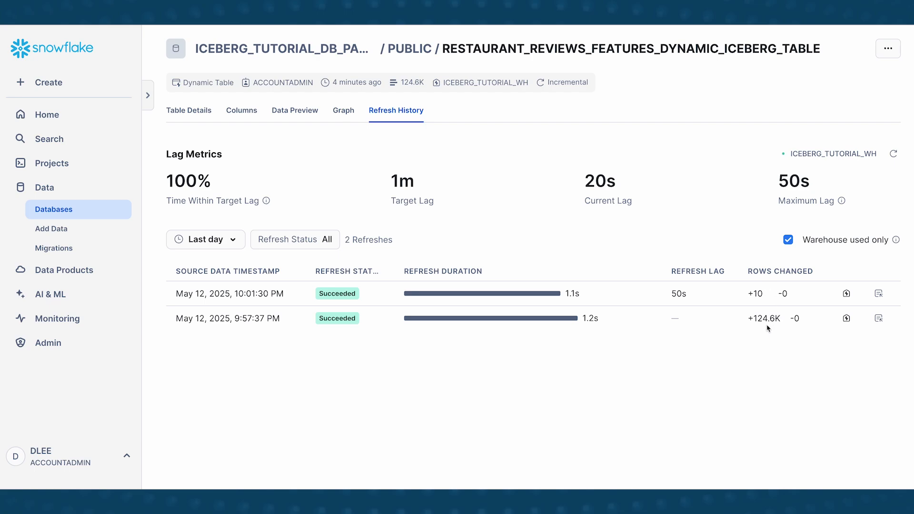
pyautogui.moveTo(760, 339)
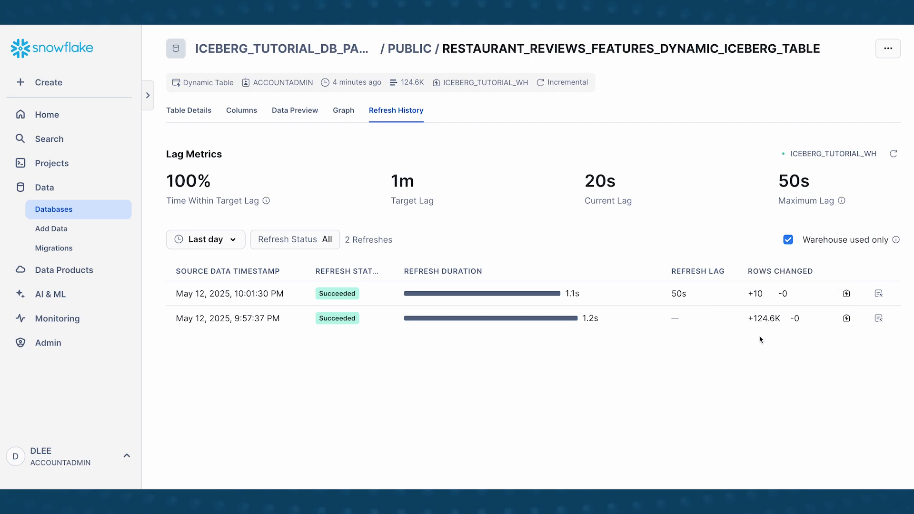
pyautogui.moveTo(756, 306)
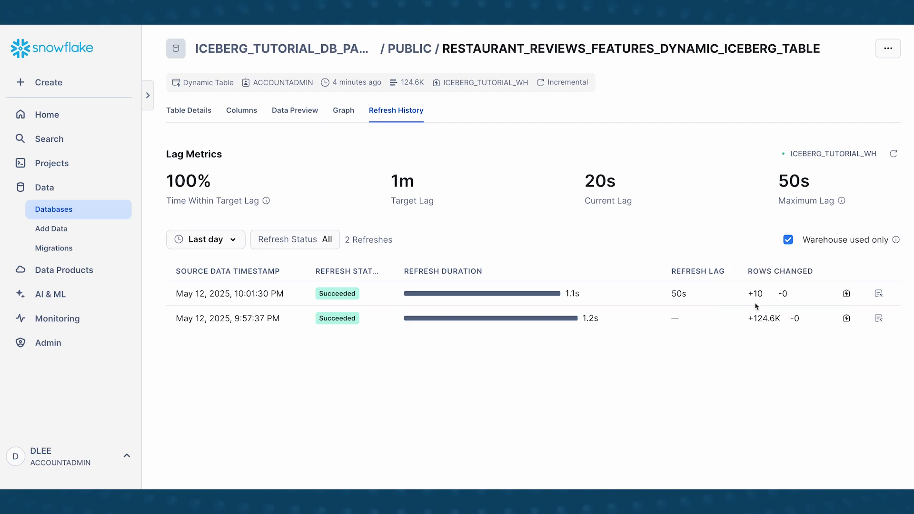
pyautogui.moveTo(755, 286)
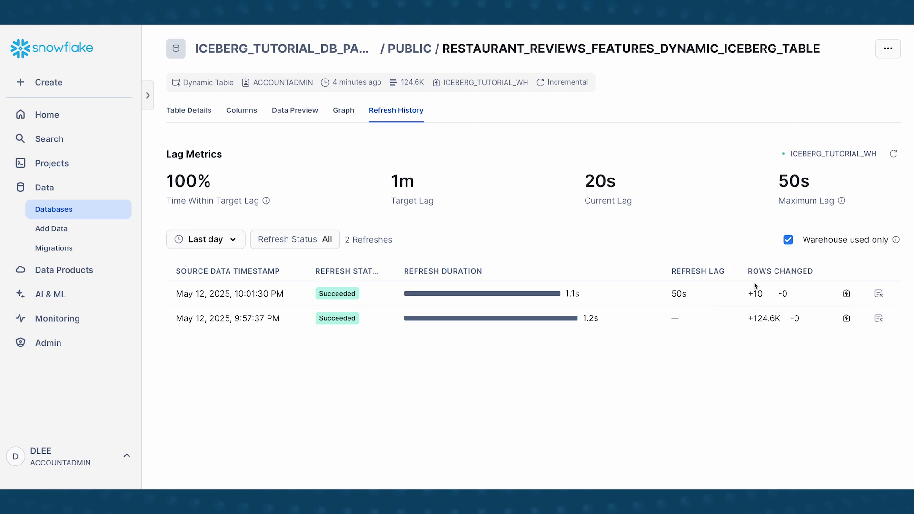
pyautogui.moveTo(737, 319)
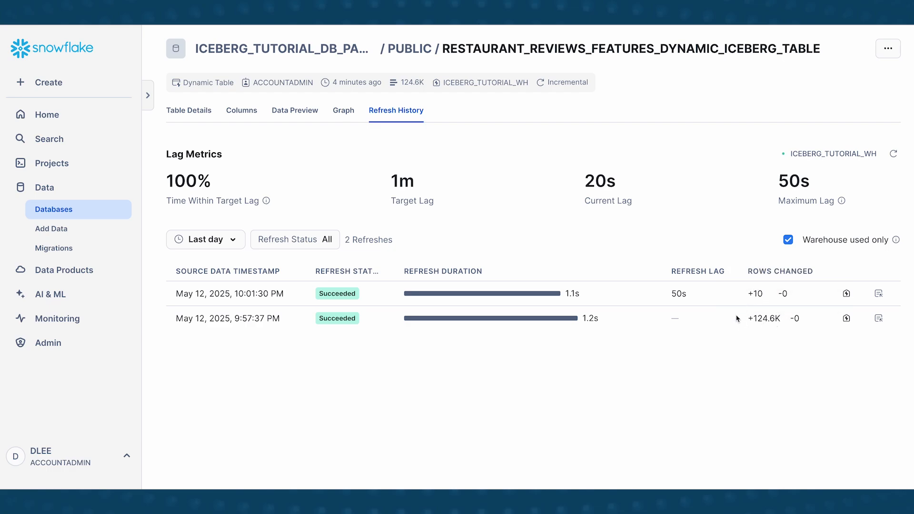
pyautogui.moveTo(782, 308)
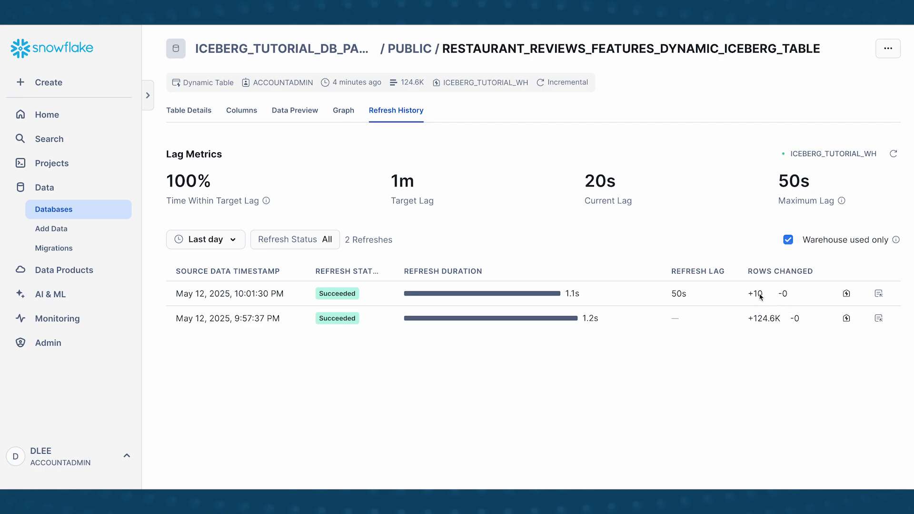
pyautogui.moveTo(767, 301)
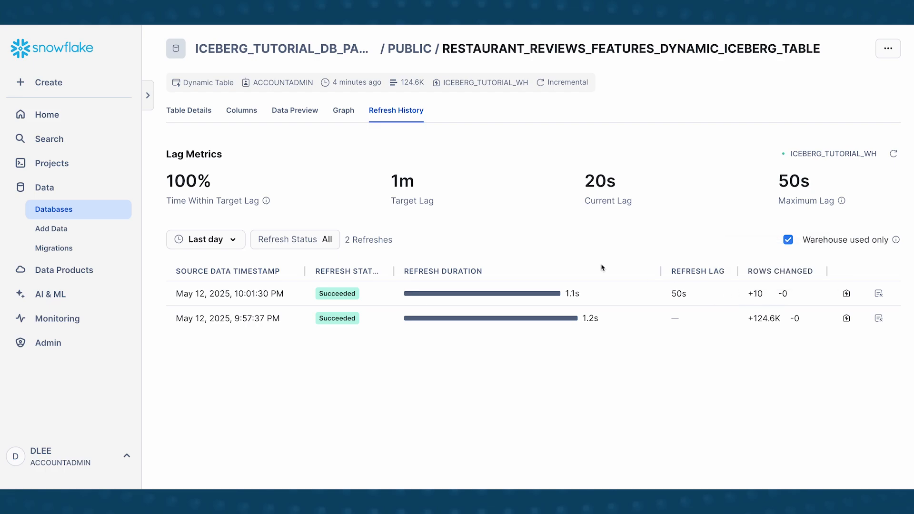
pyautogui.moveTo(760, 270)
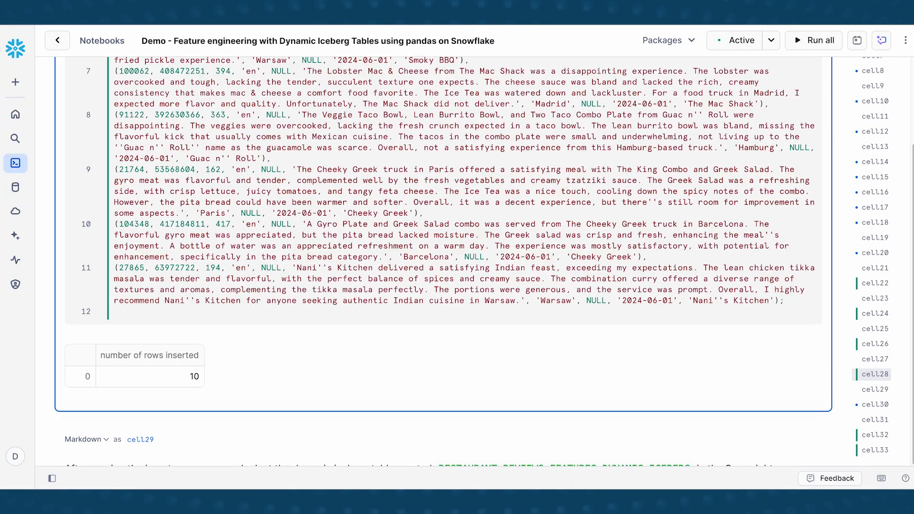
# Query the dynamic Iceberg table for the ten new REVIEW_IDs and view their REGION values
pyautogui.scroll(-3)
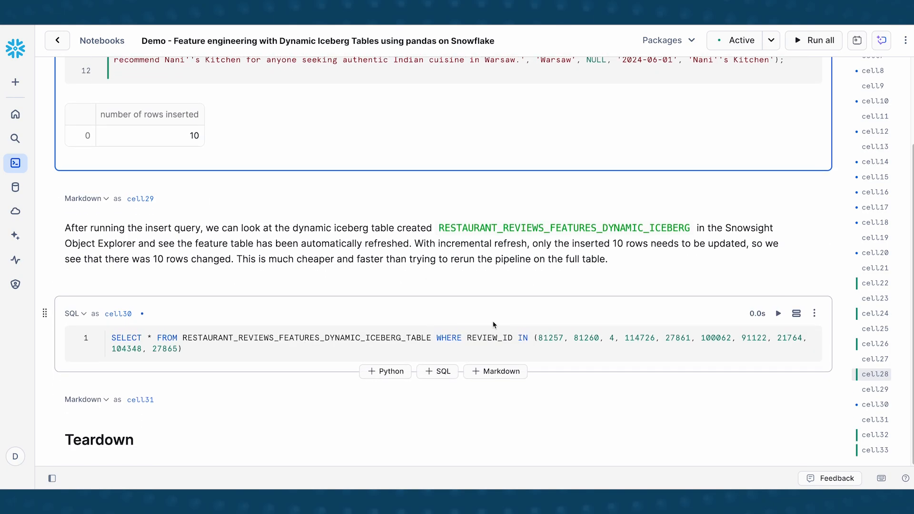
pyautogui.click(777, 314)
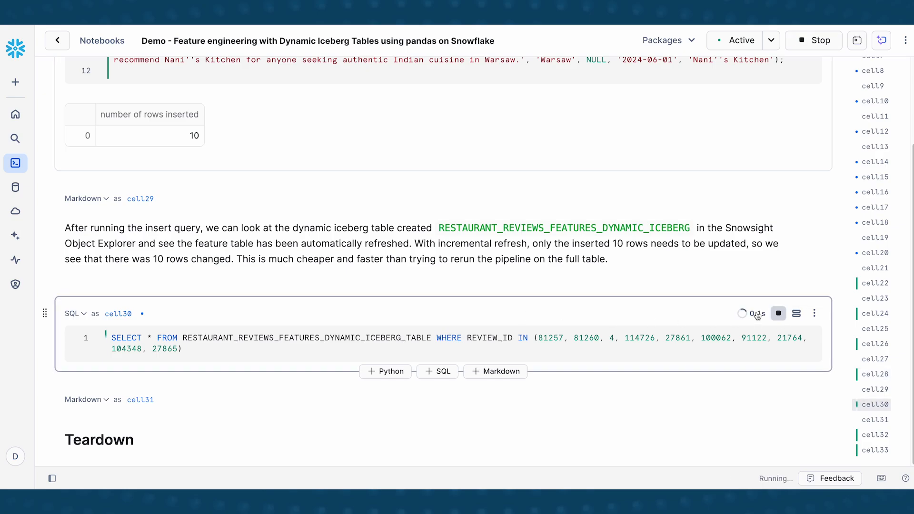
pyautogui.click(778, 313)
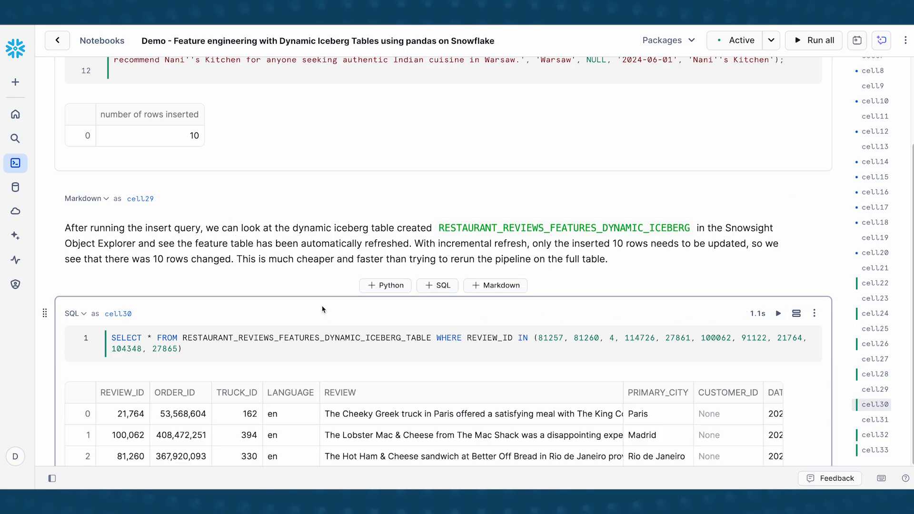
pyautogui.scroll(-3)
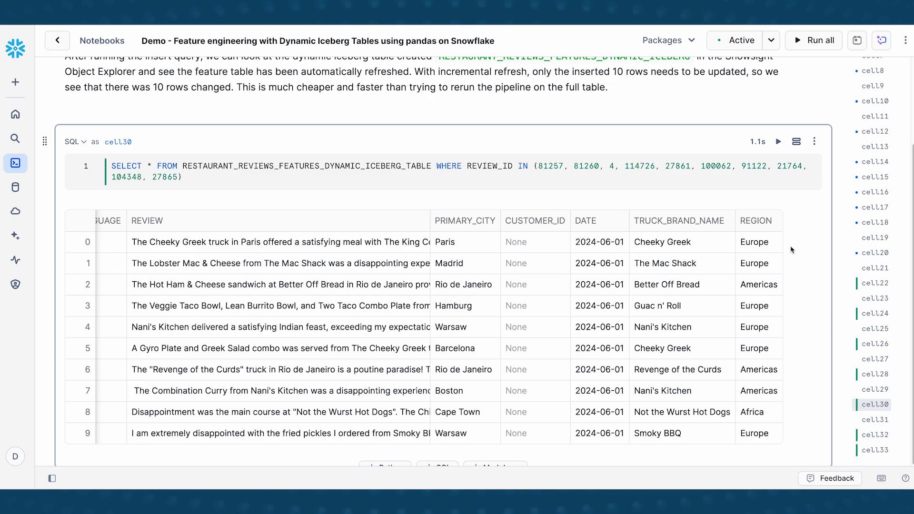
pyautogui.moveTo(797, 354)
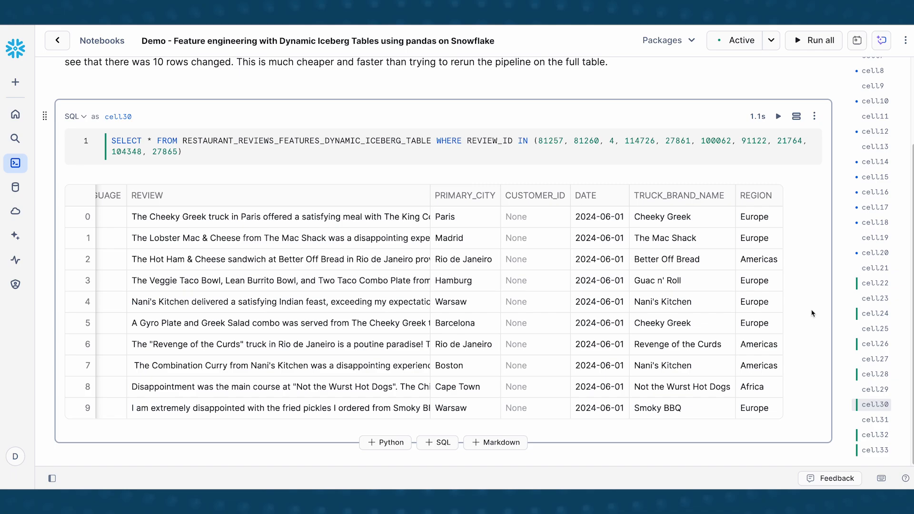
pyautogui.moveTo(821, 366)
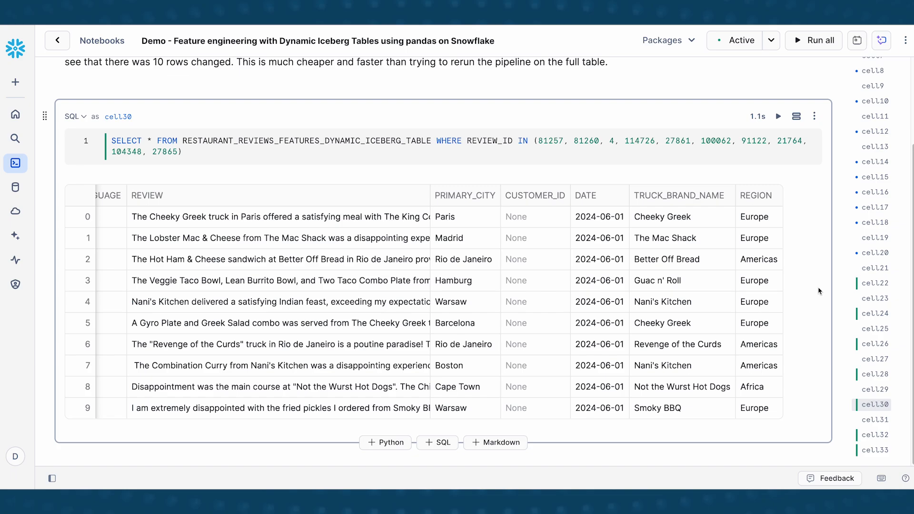
pyautogui.moveTo(804, 280)
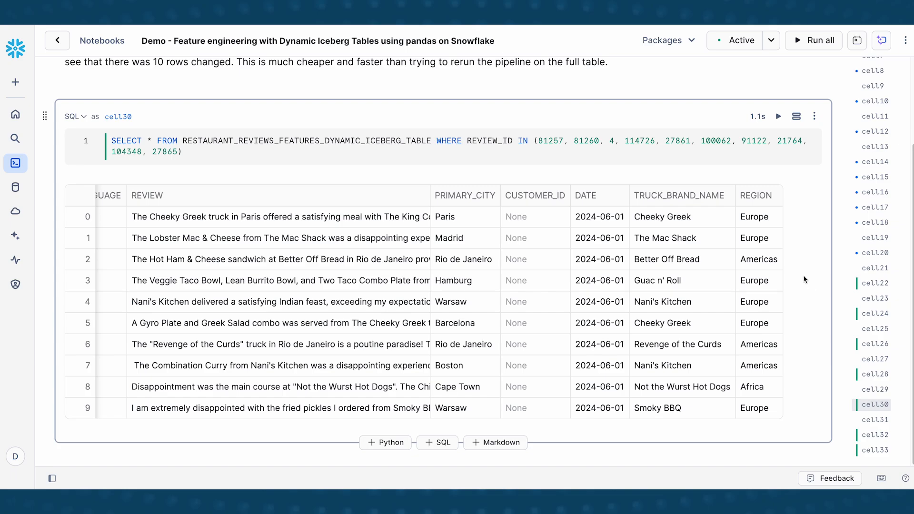
pyautogui.moveTo(823, 286)
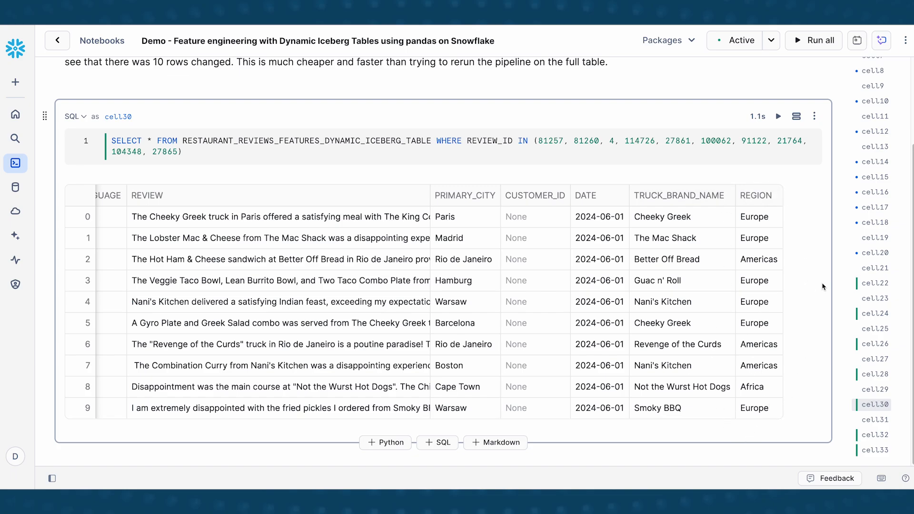
pyautogui.moveTo(815, 363)
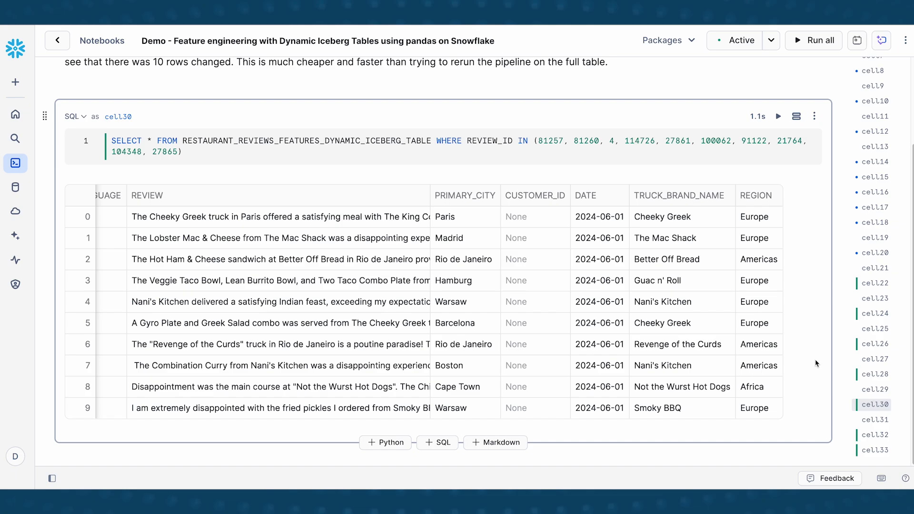
pyautogui.moveTo(803, 384)
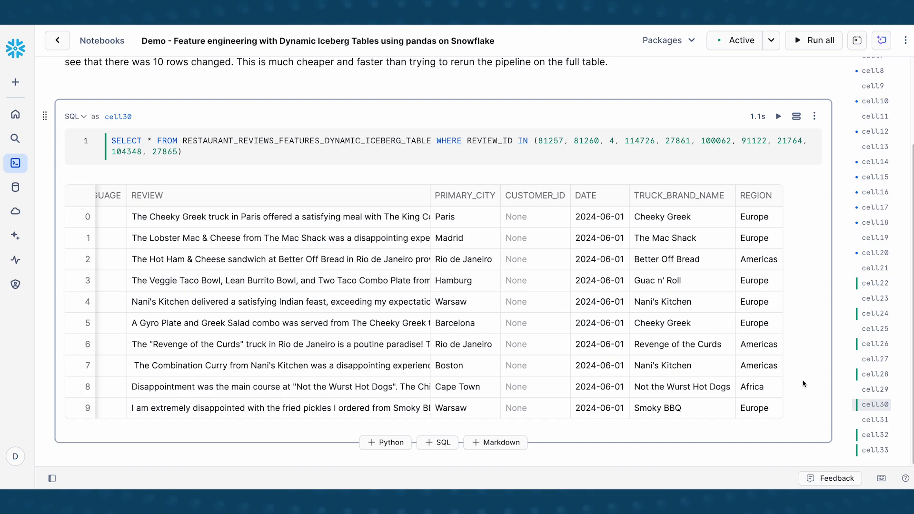